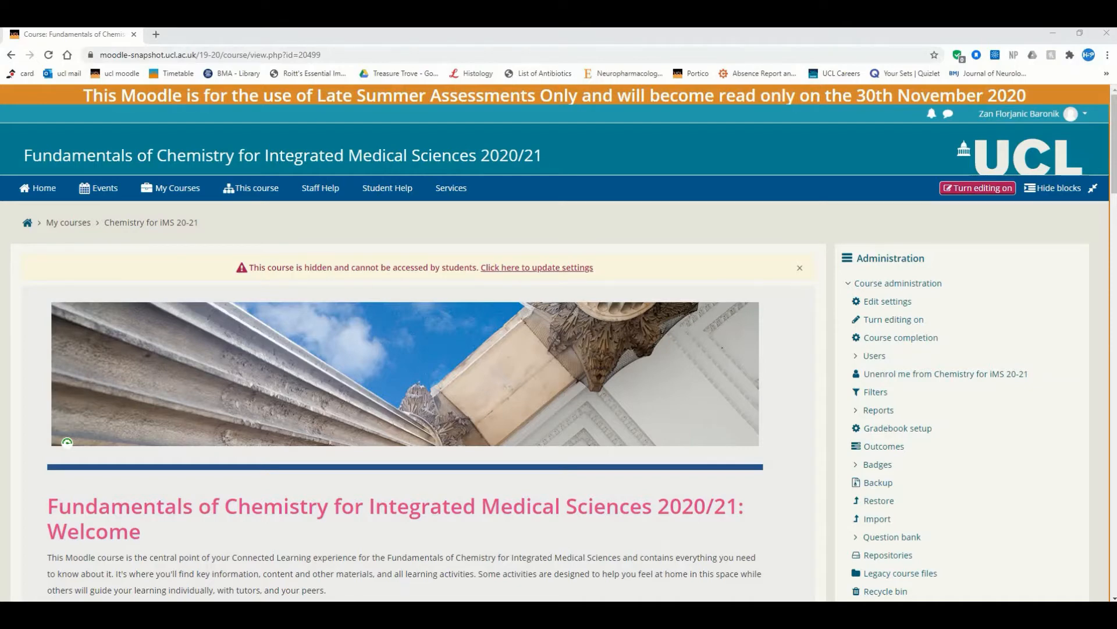
Step: Turn course editing on and scroll to the H5P for practical activities section
scroll("down", 3)
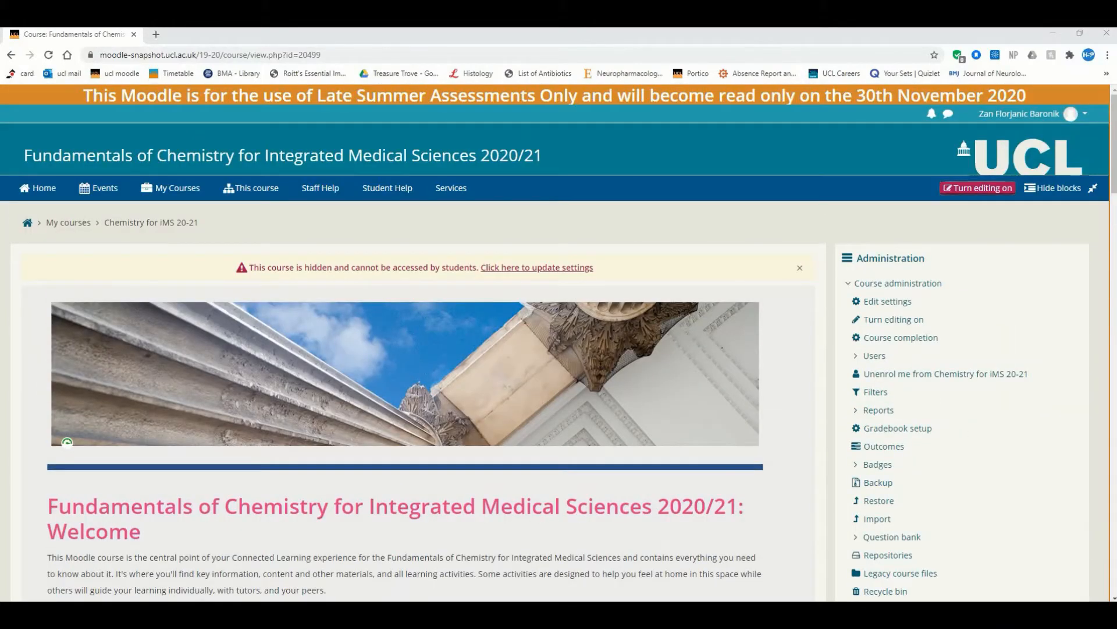
mouse_move(982, 187)
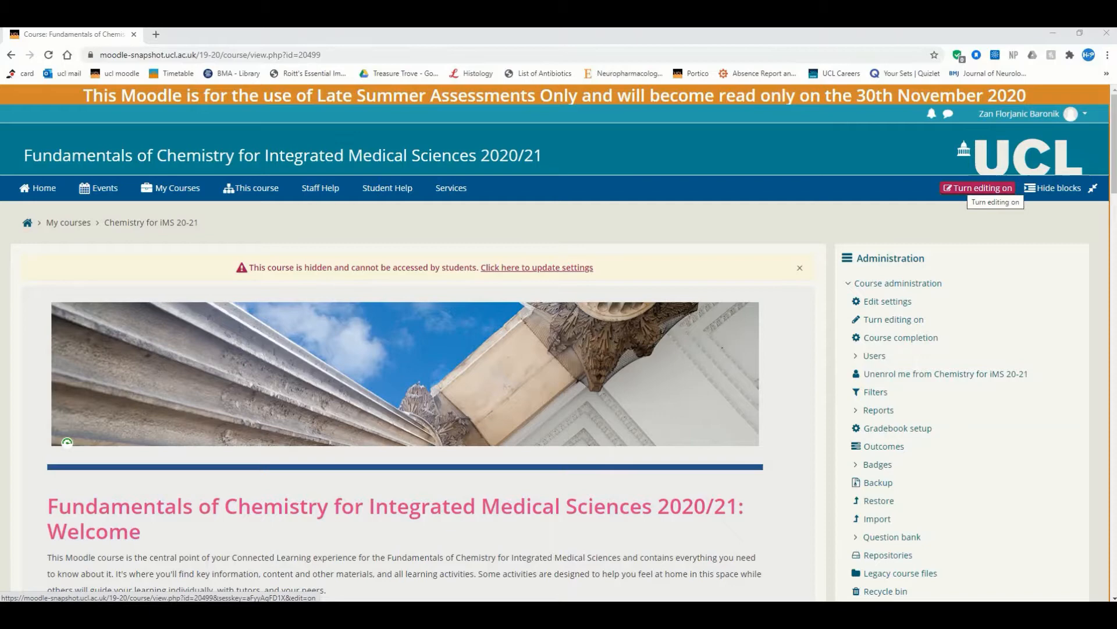
left_click(977, 188)
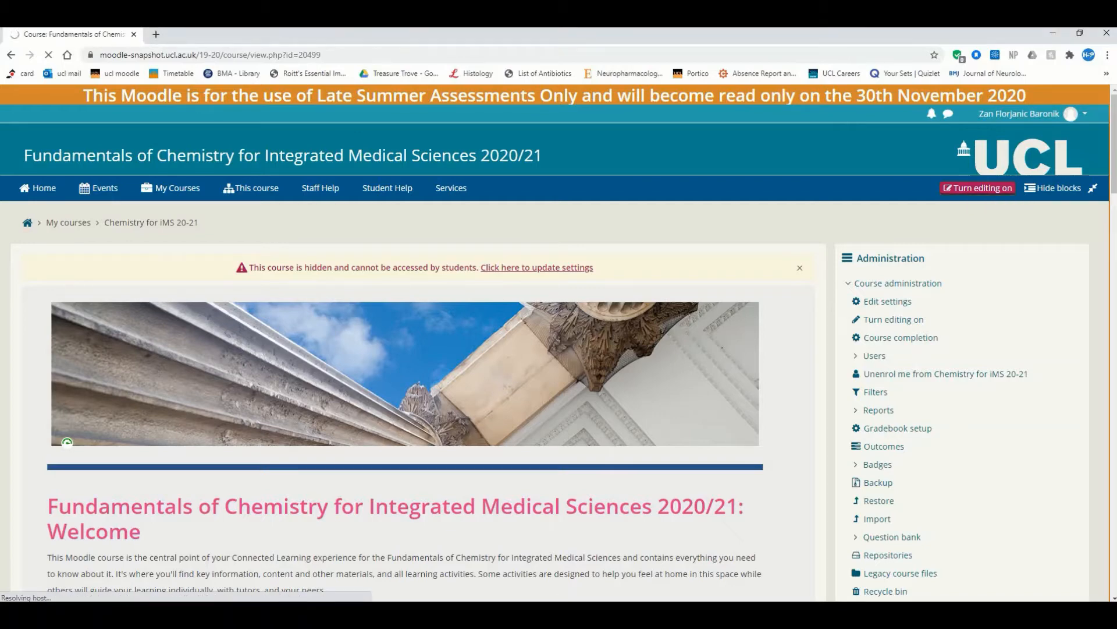
left_click(976, 189)
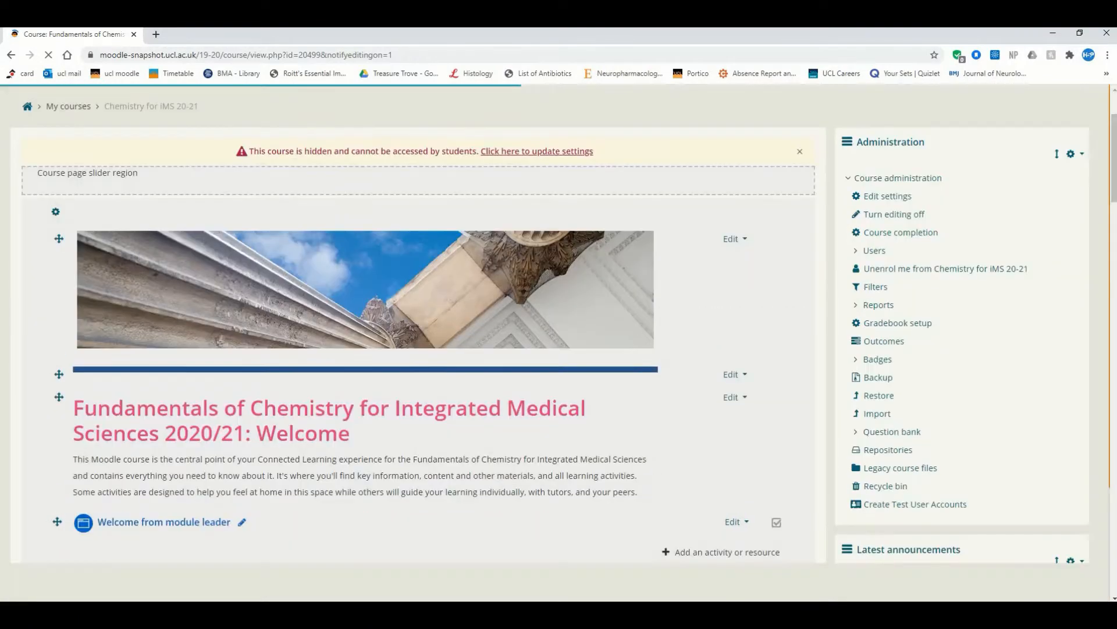
scroll("down", 3)
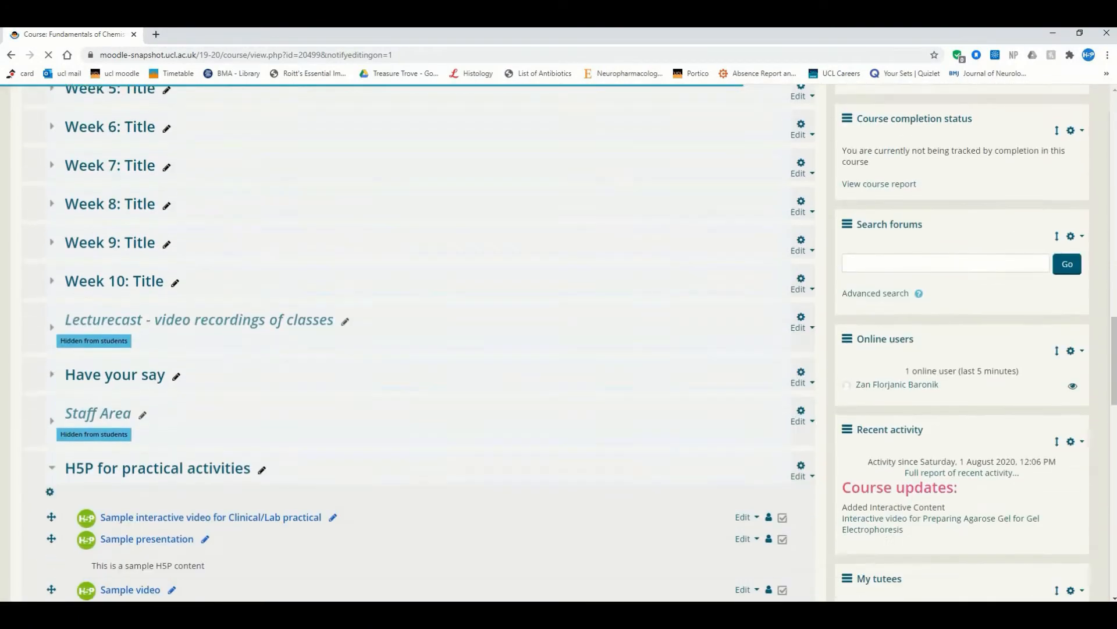
scroll("down", 3)
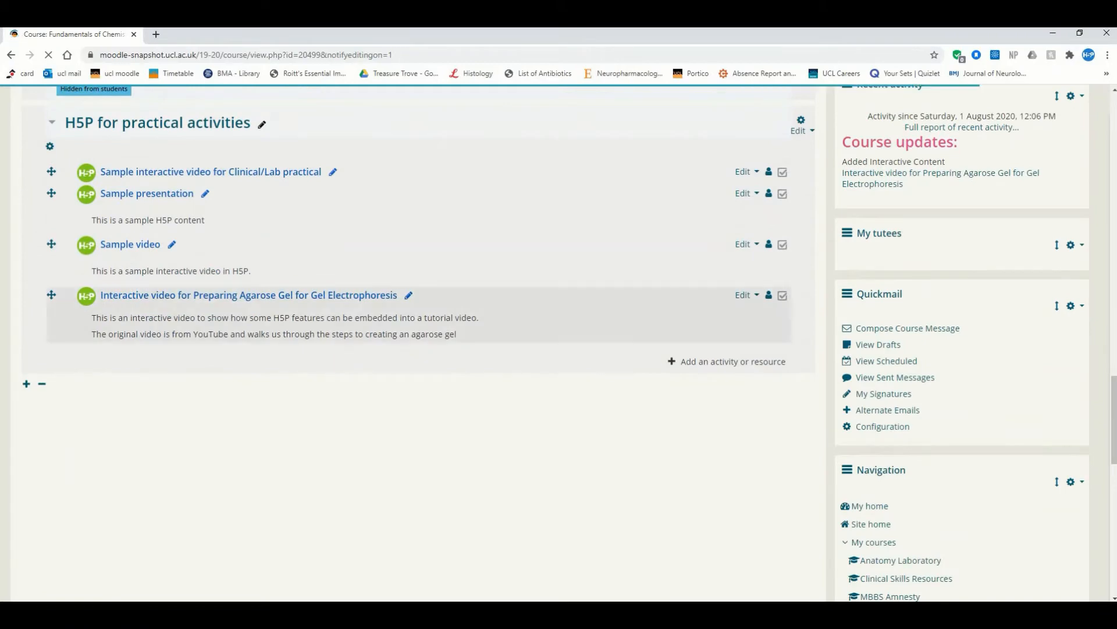
scroll("up", 3)
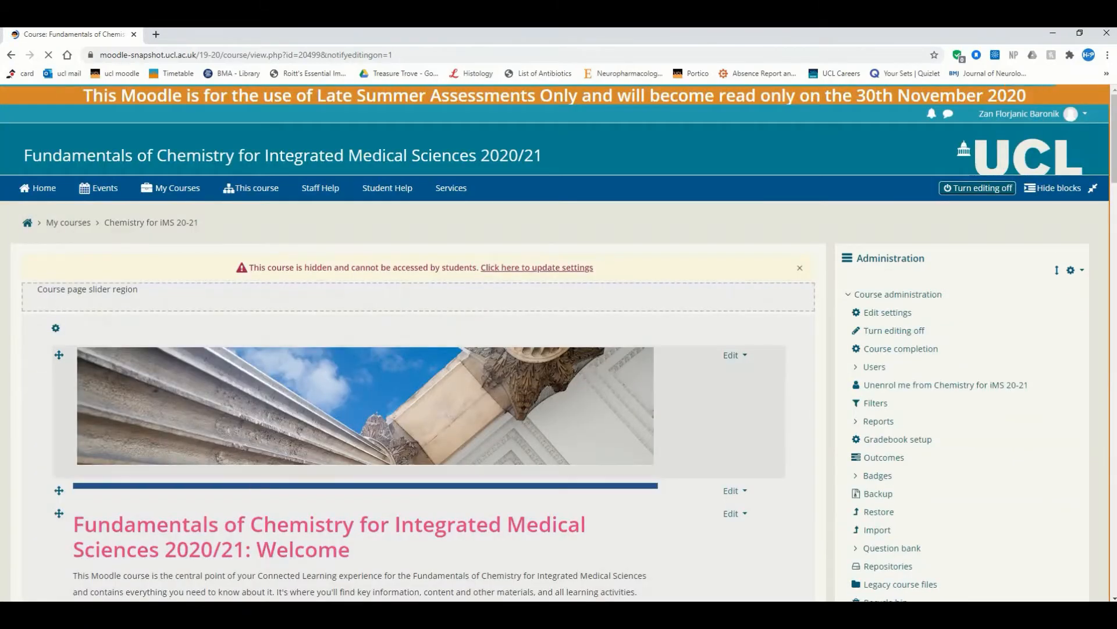
scroll("down", 3)
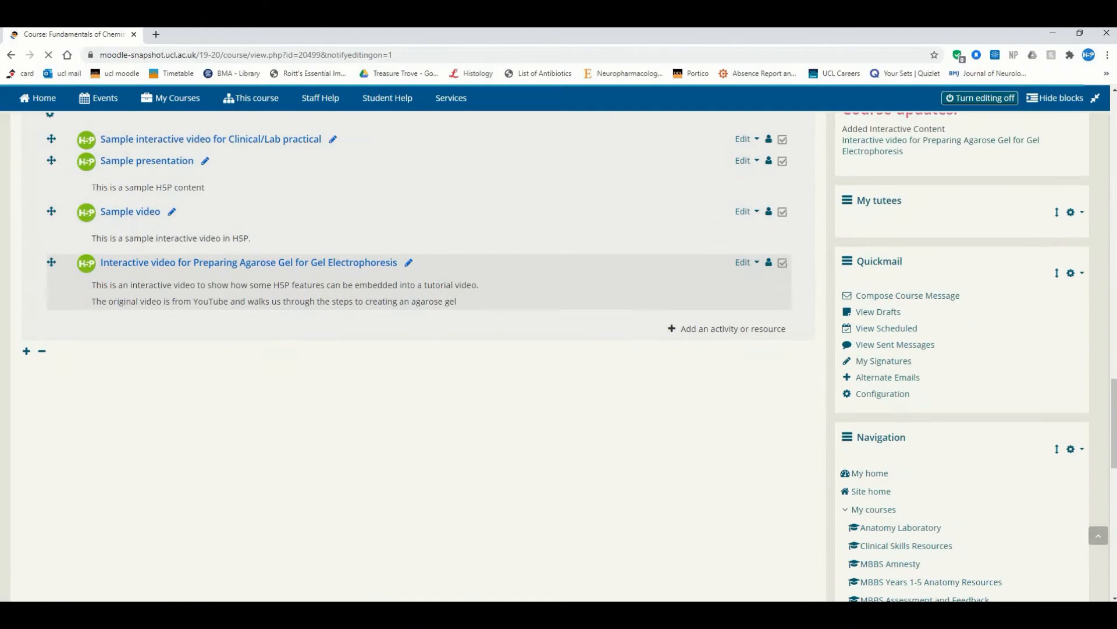
scroll("up", 3)
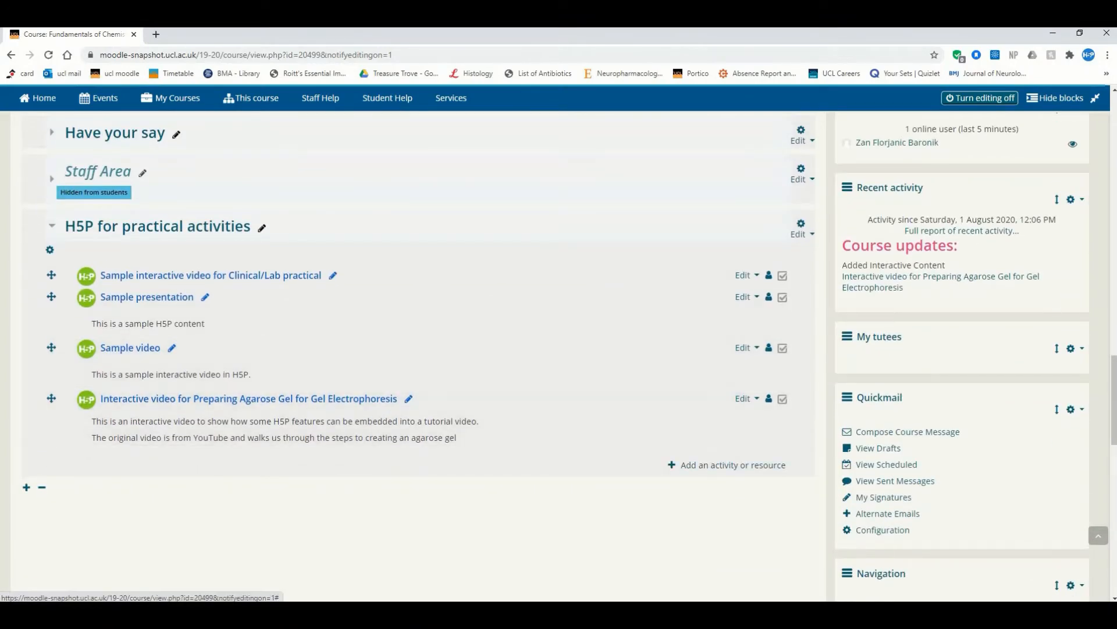
Step: Add a new Interactive Content activity to the H5P for practical activities section
left_click(727, 464)
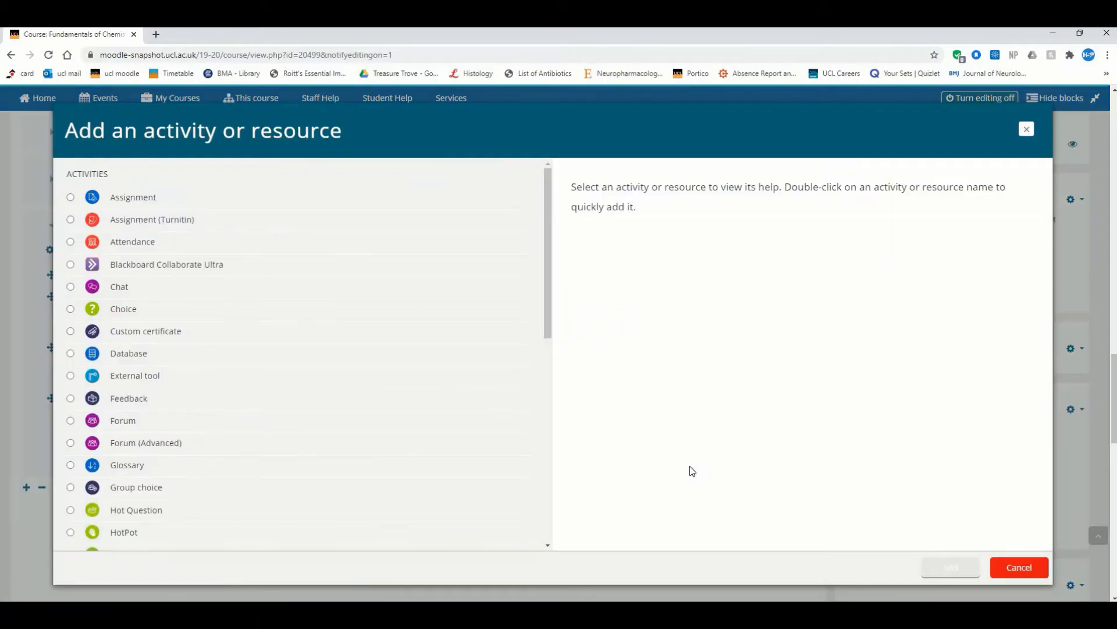
scroll("down", 3)
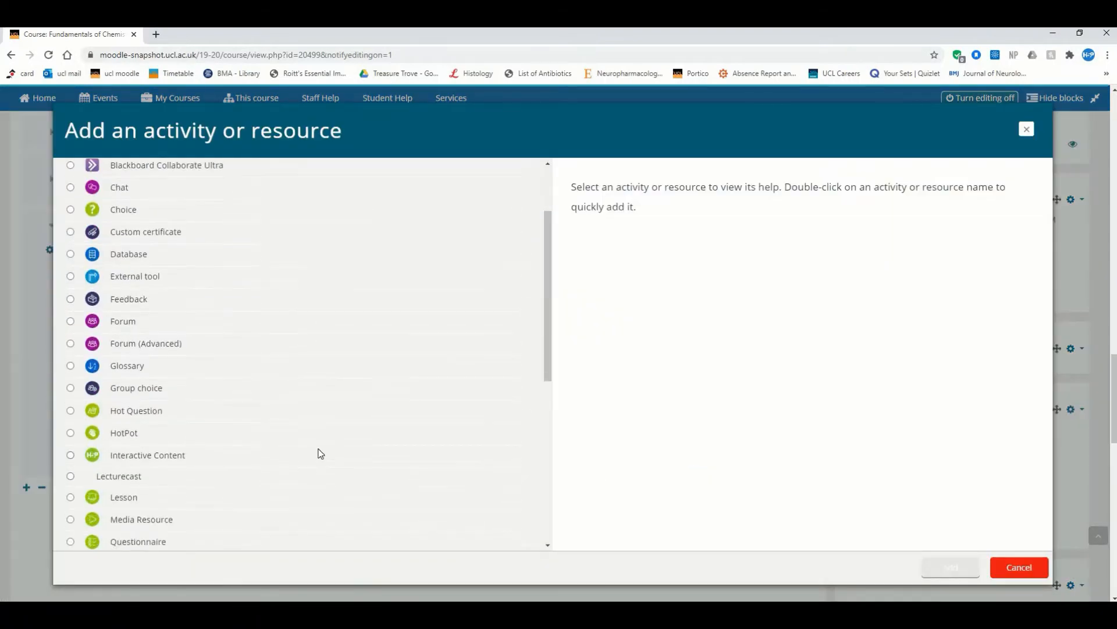
mouse_move(217, 460)
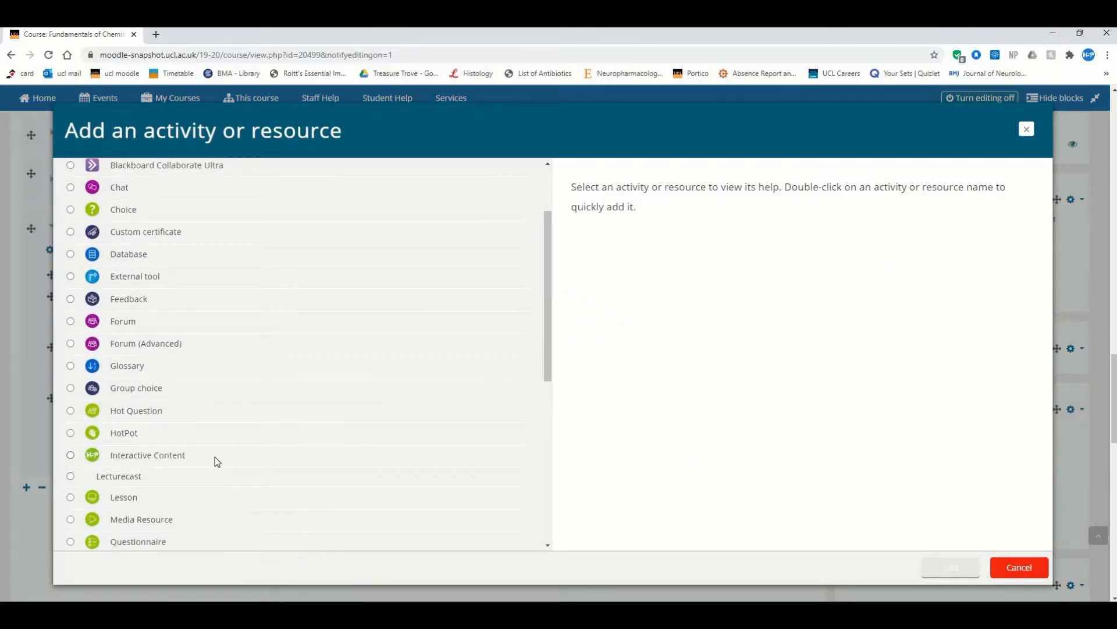
mouse_move(169, 462)
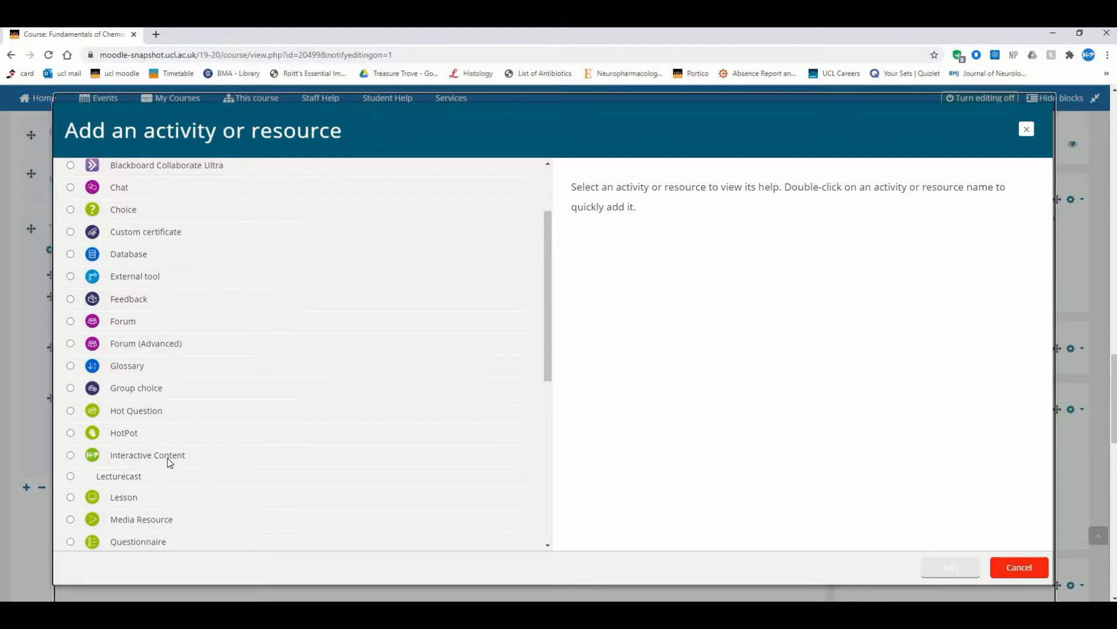
left_click(71, 455)
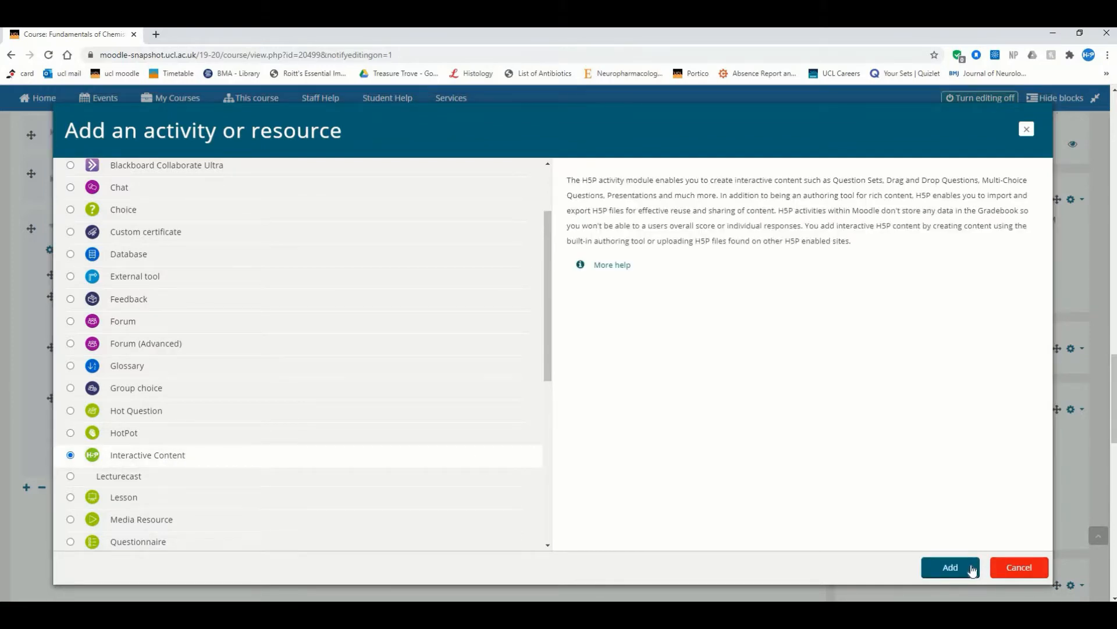
left_click(950, 567)
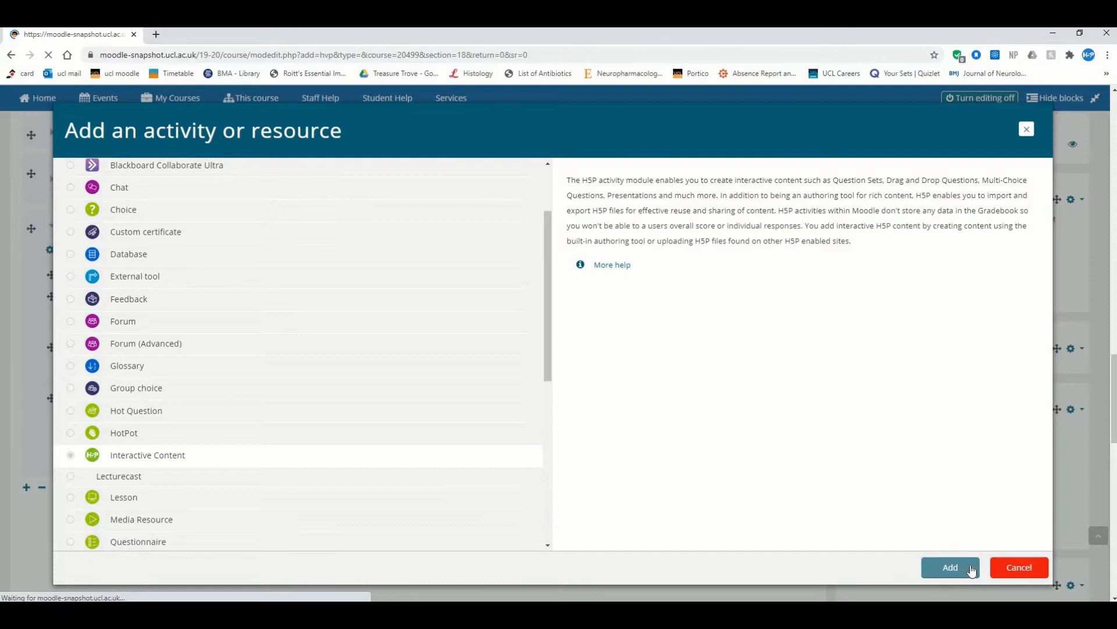
Step: Load the new Interactive Content form and clear the auto-restored draft description
left_click(950, 567)
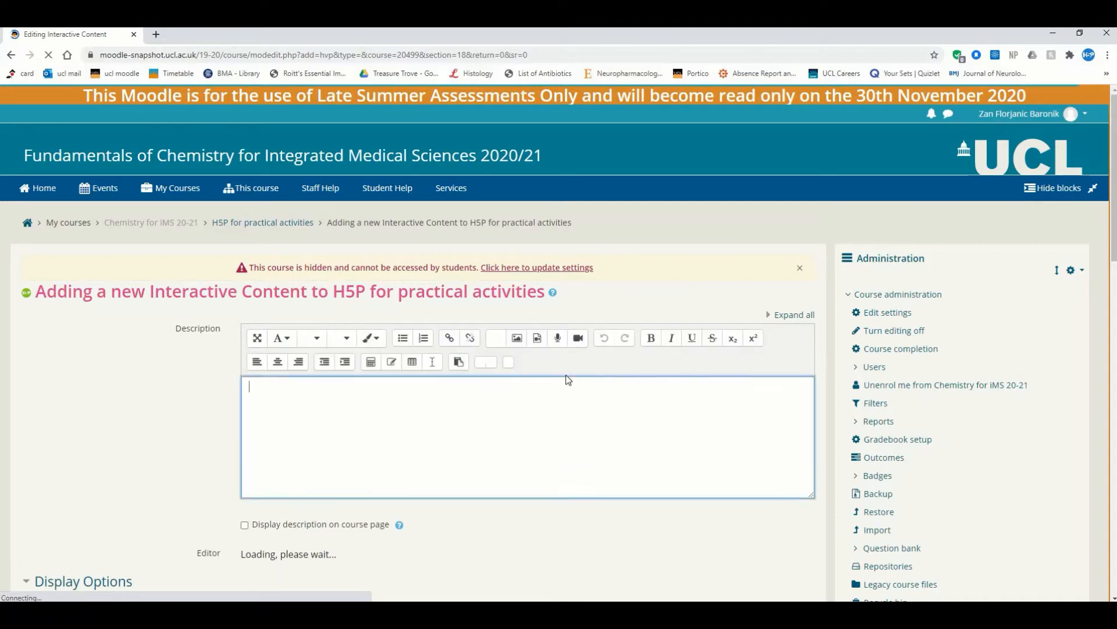
type("This is")
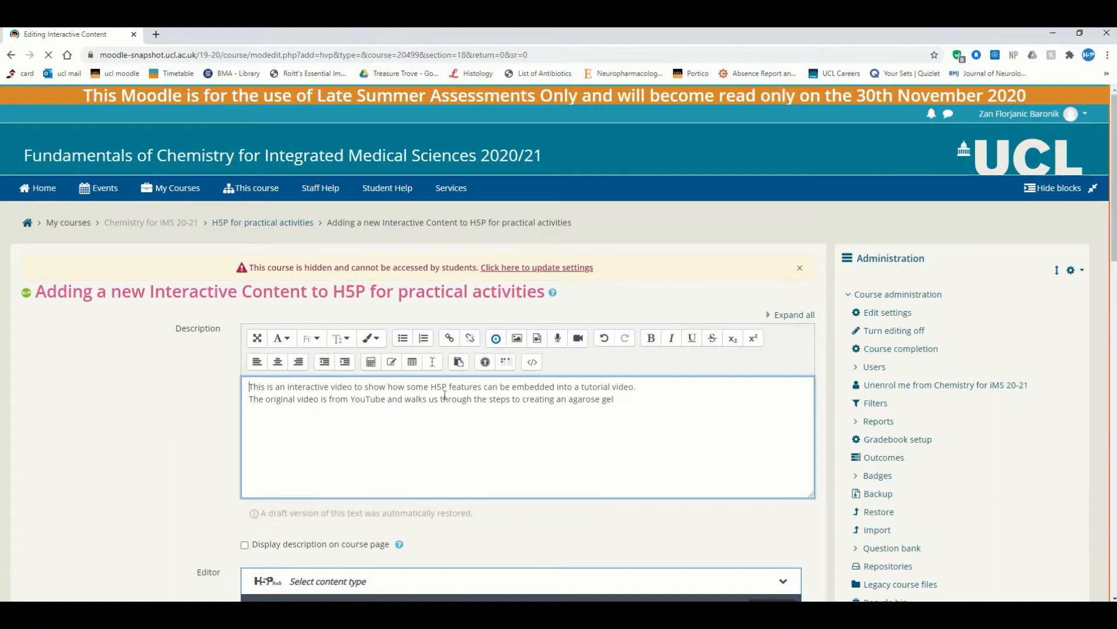
type("presentation")
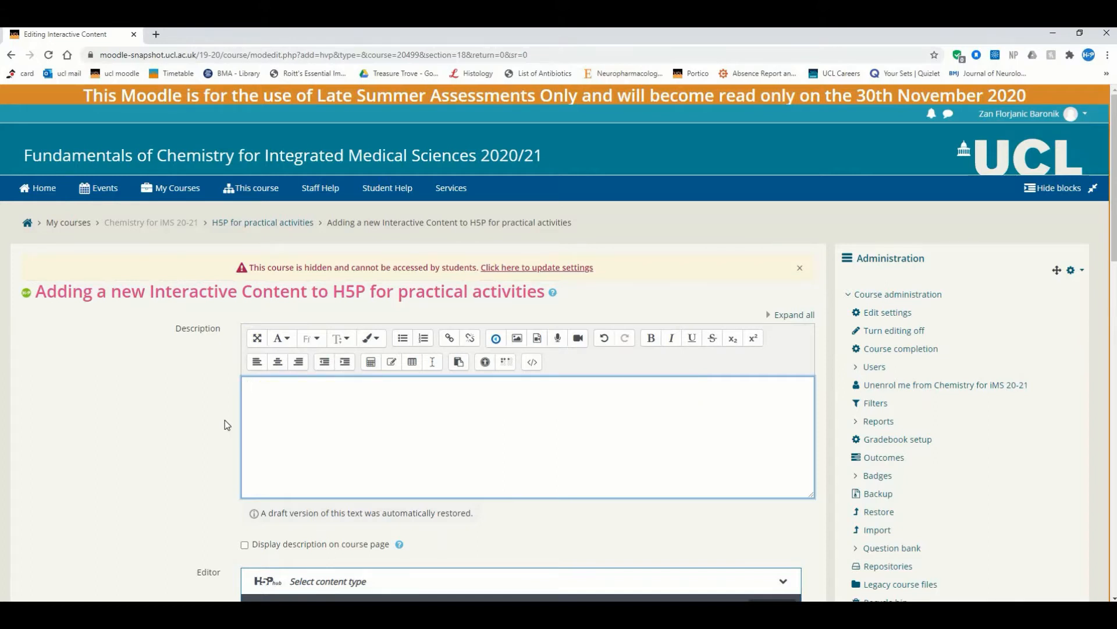
Step: Enter the description: a course presentation showing how different H5P features can be used to create a lecture presentation
type("This is")
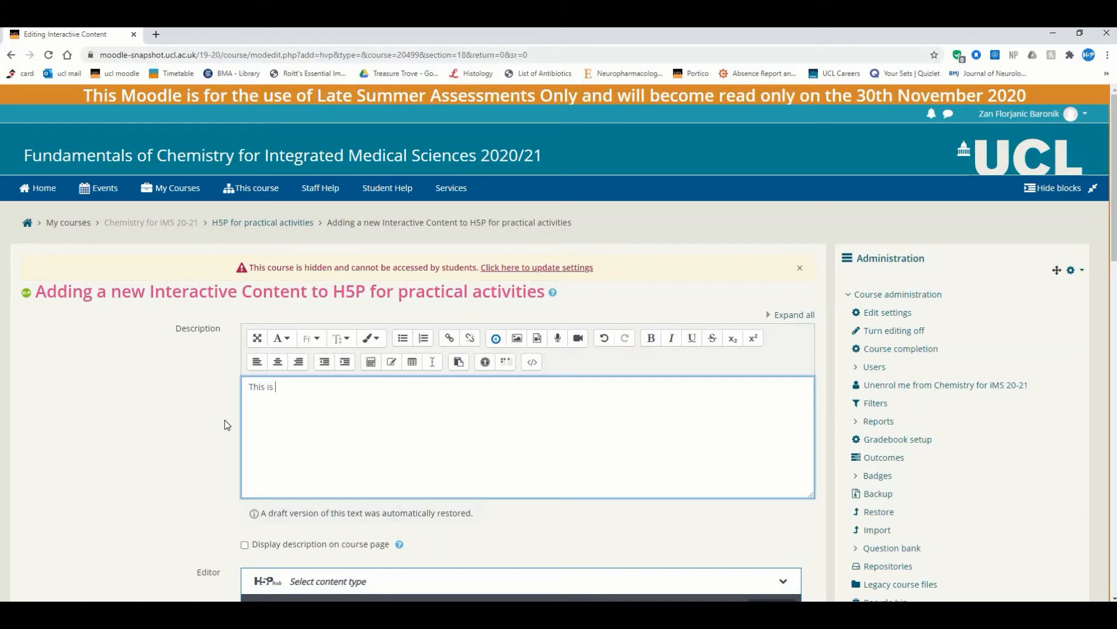
type("a course pres")
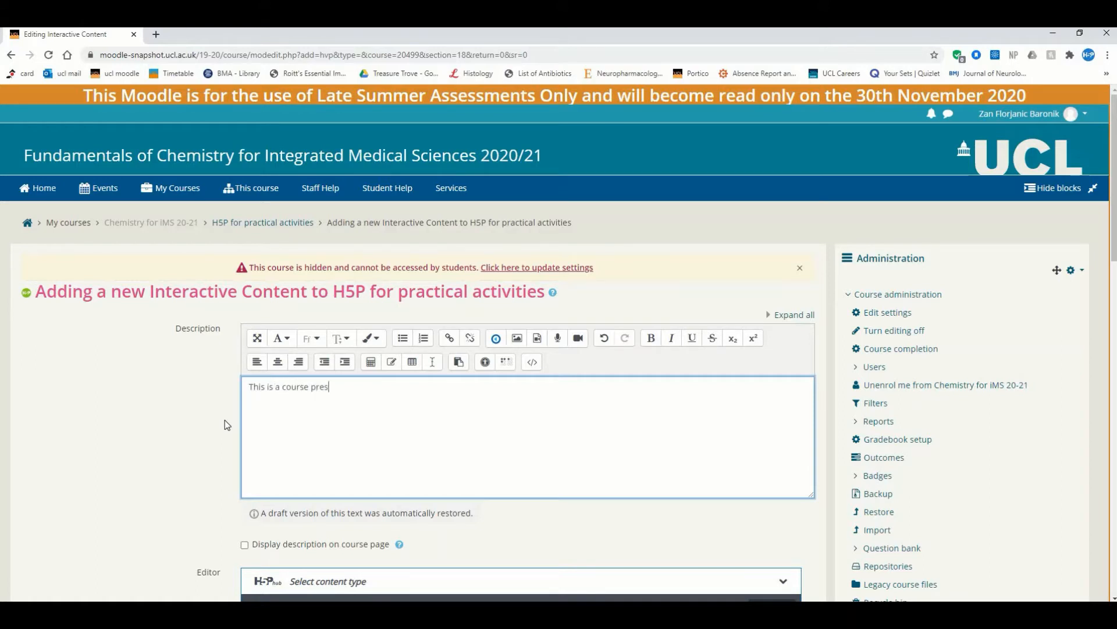
type("entation which emphasis")
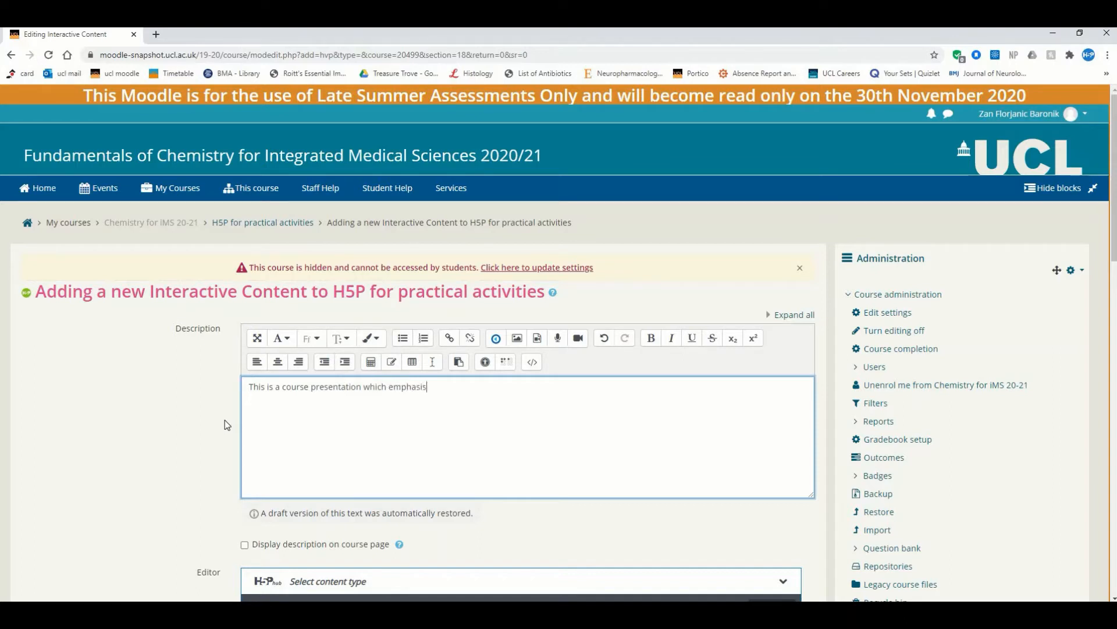
type("es how different features")
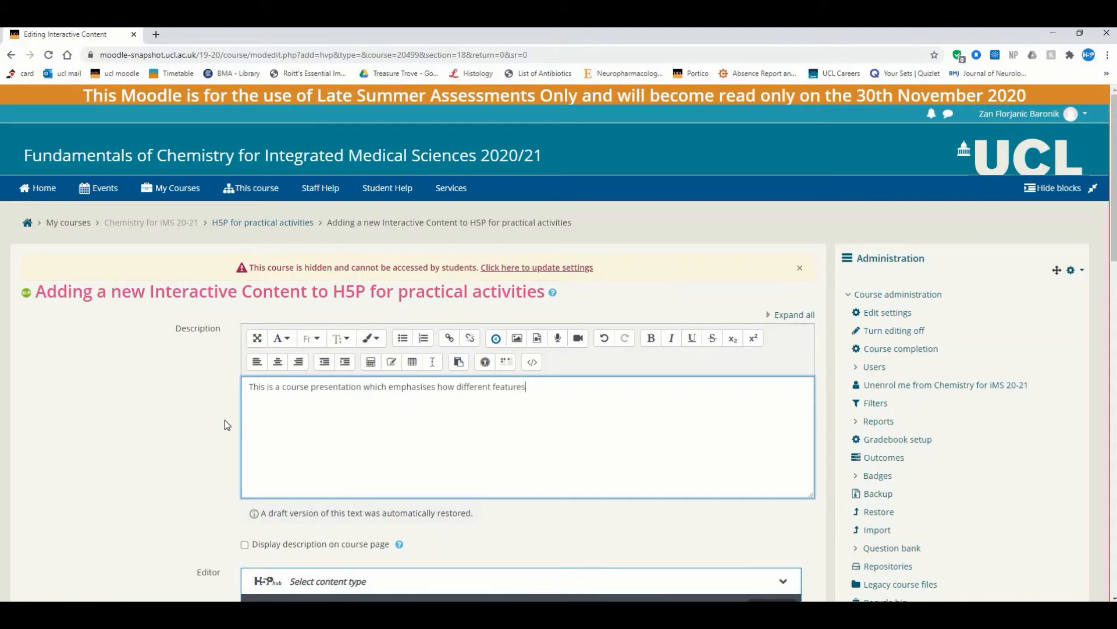
type("of H5P")
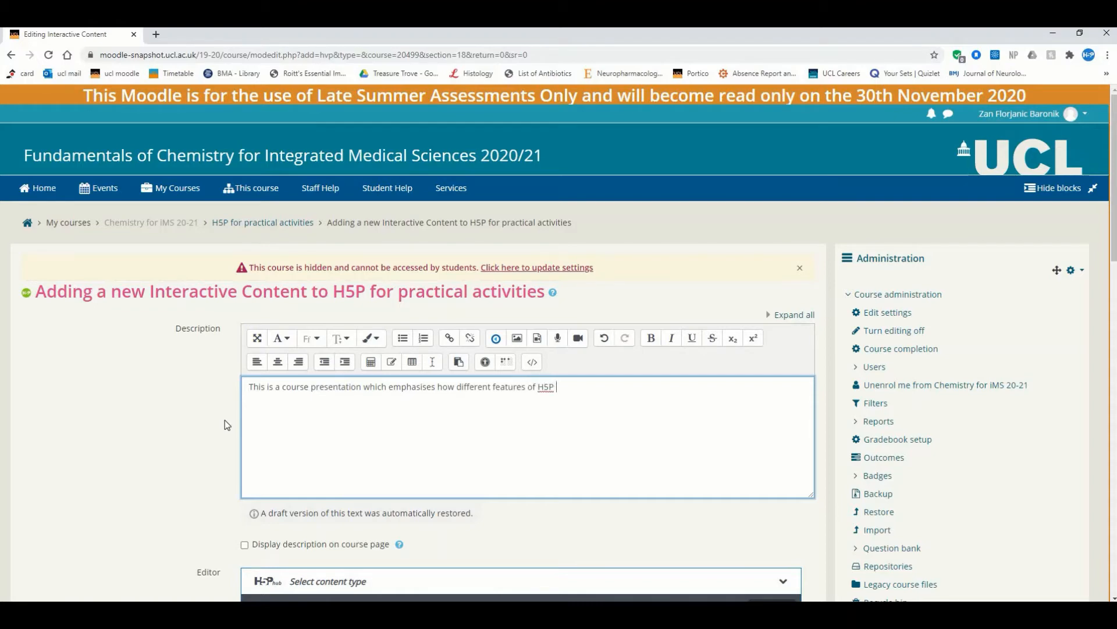
type("can be used to cre")
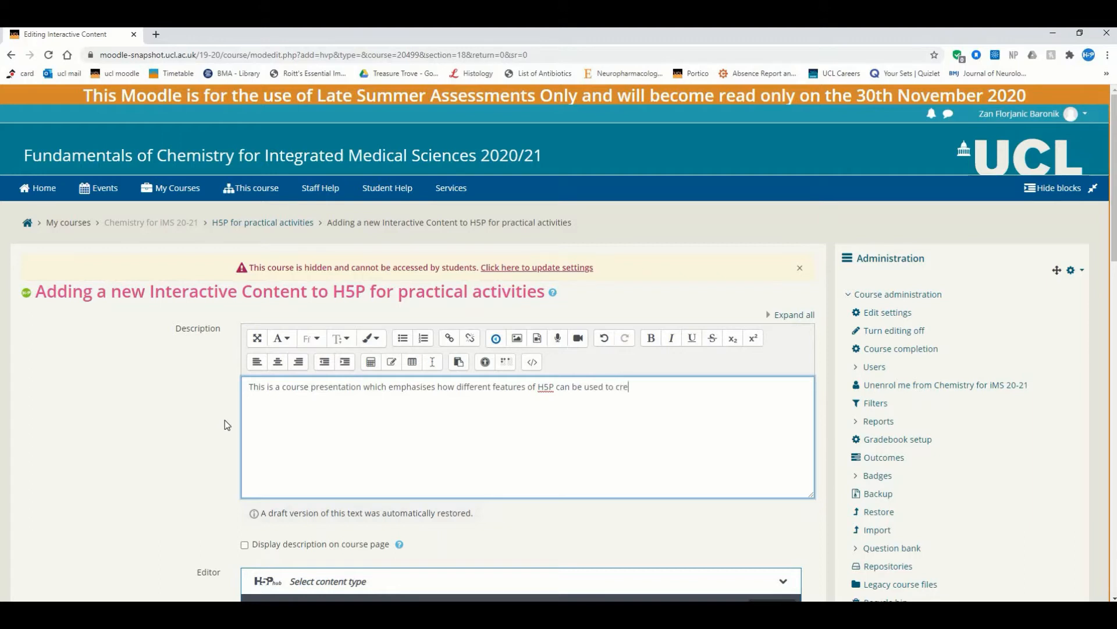
type("ate a")
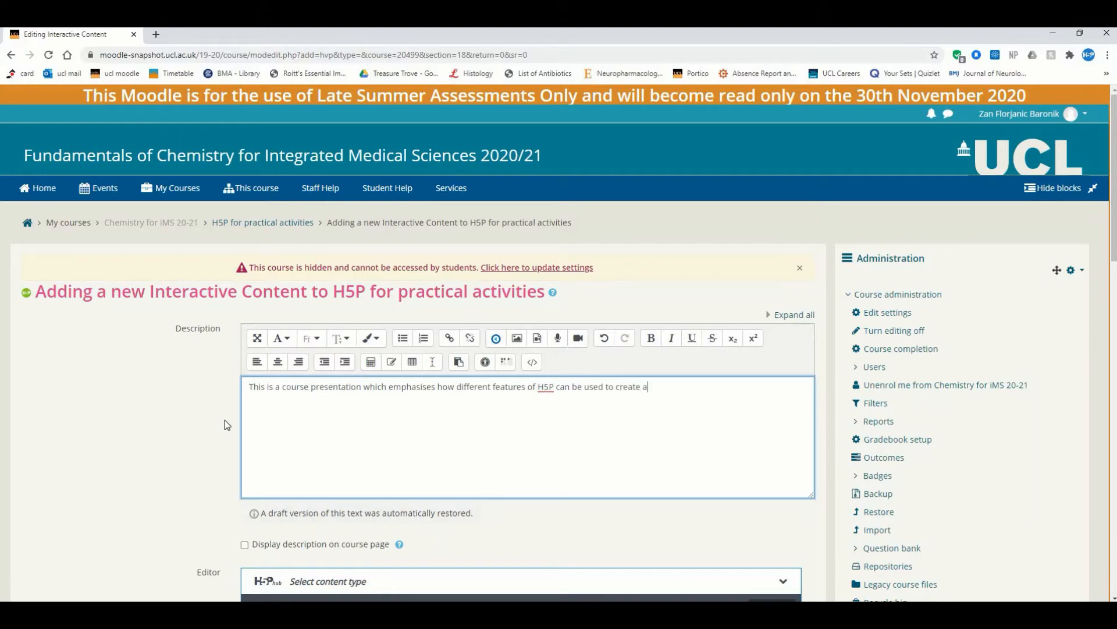
type("lecture pre")
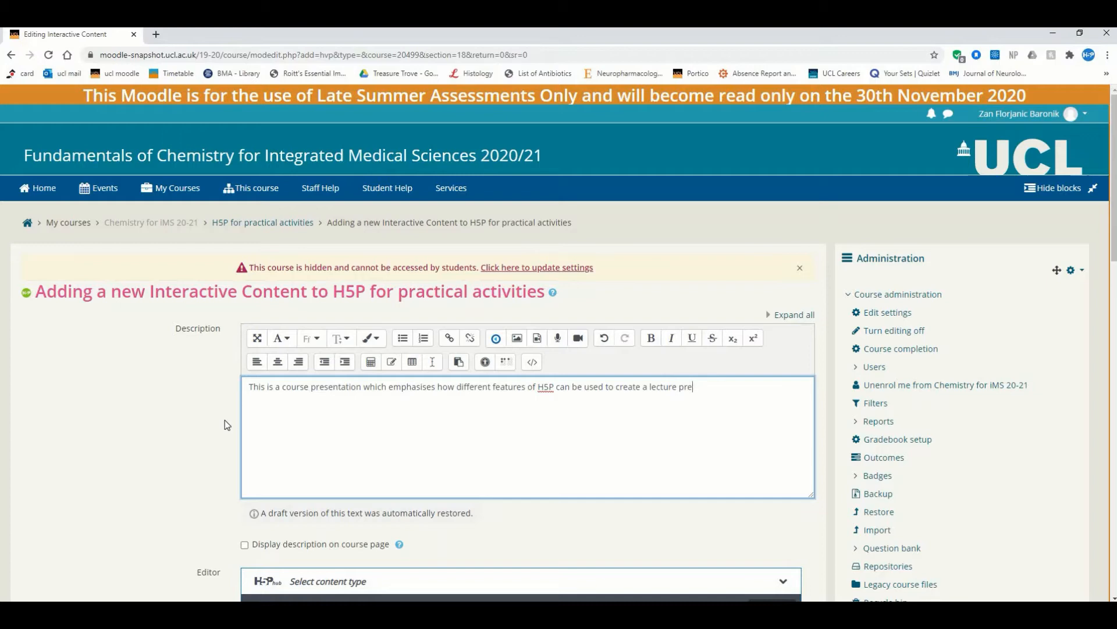
type("sentation.")
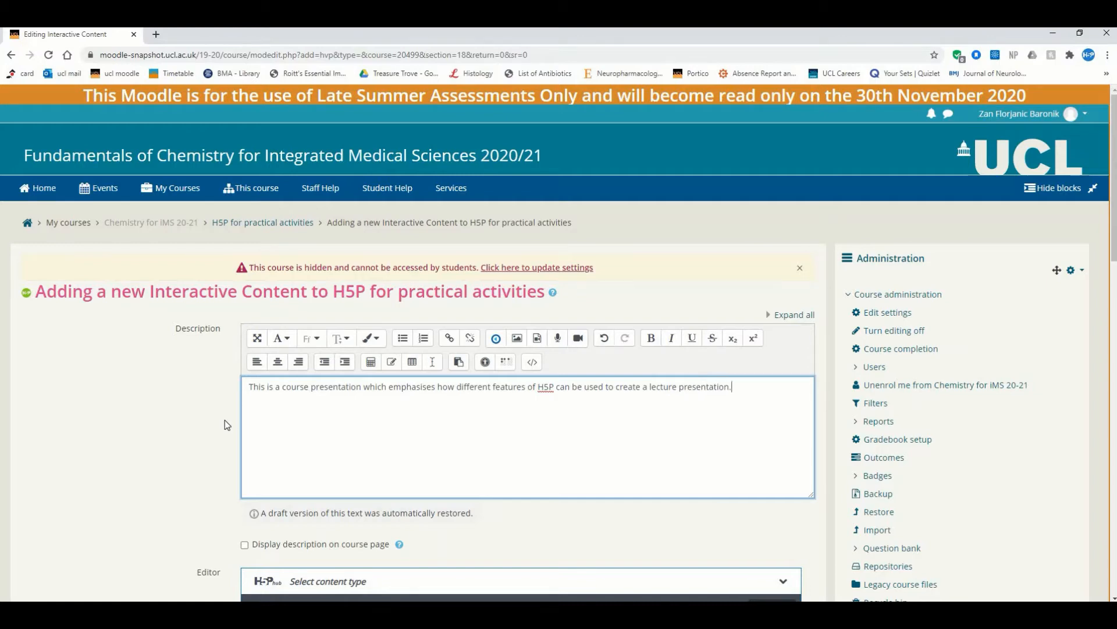
scroll("down", 3)
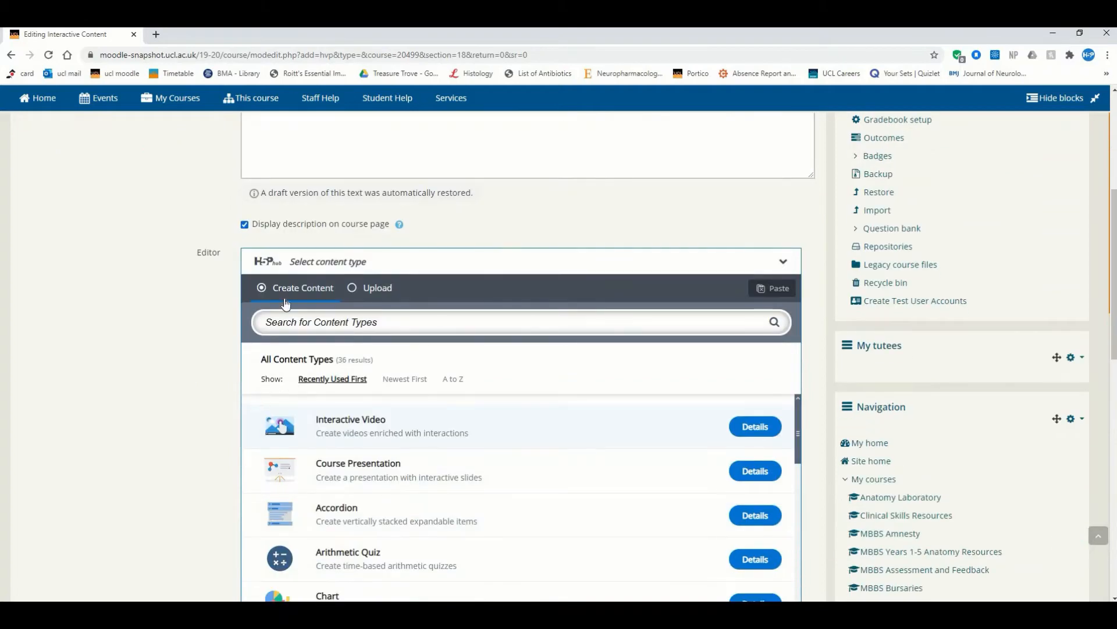
Step: Switch the H5P editor to Upload mode and start choosing an H5P file from the computer
scroll("down", 3)
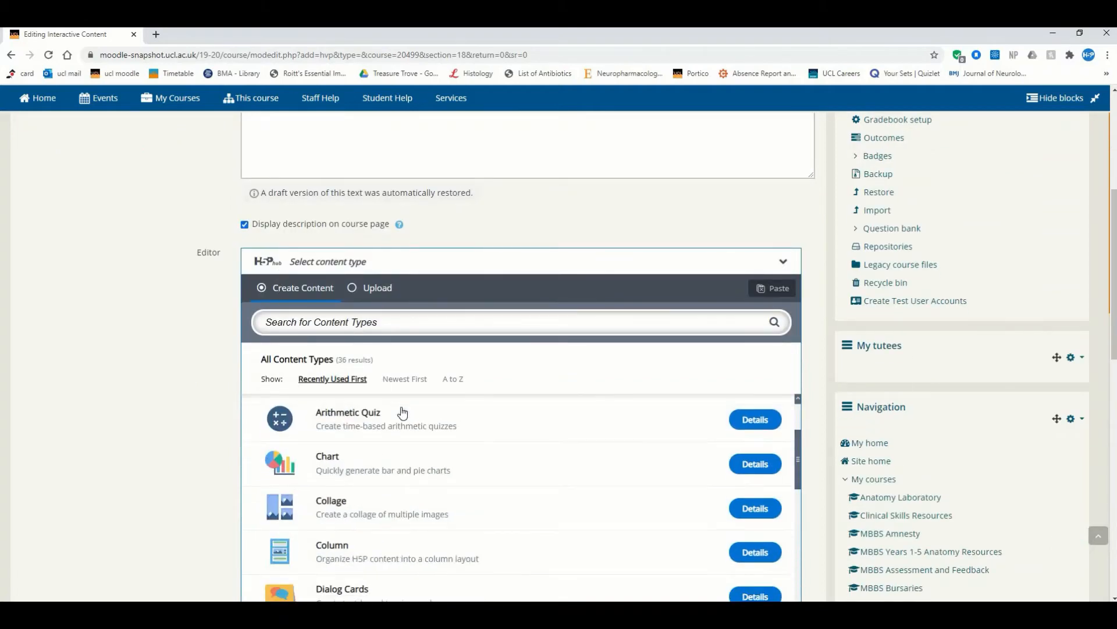
scroll("down", 3)
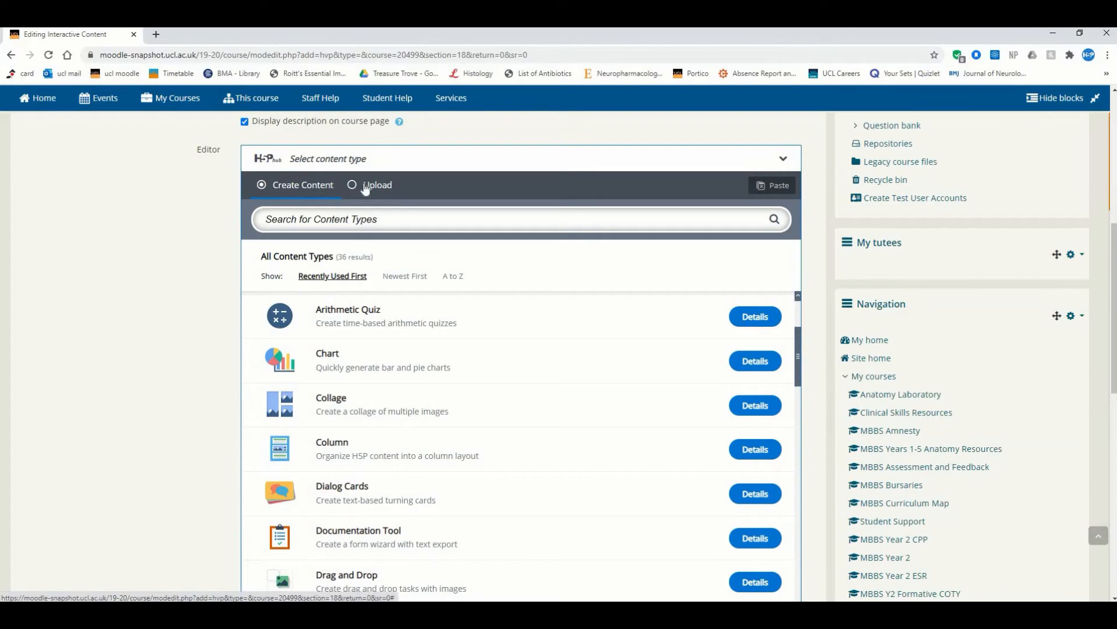
left_click(351, 185)
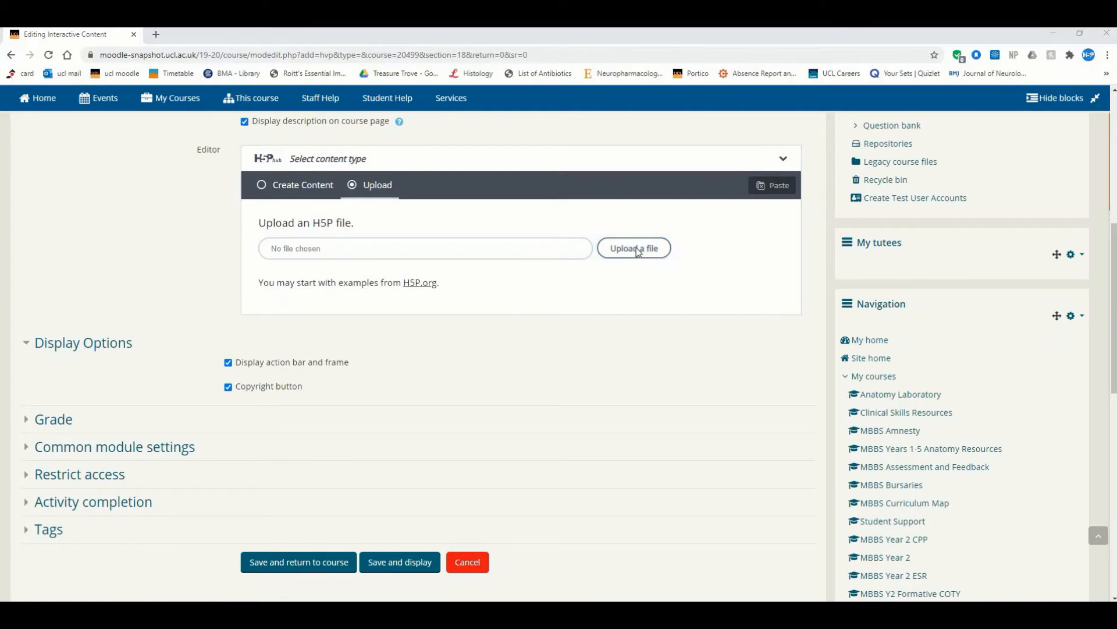
left_click(633, 247)
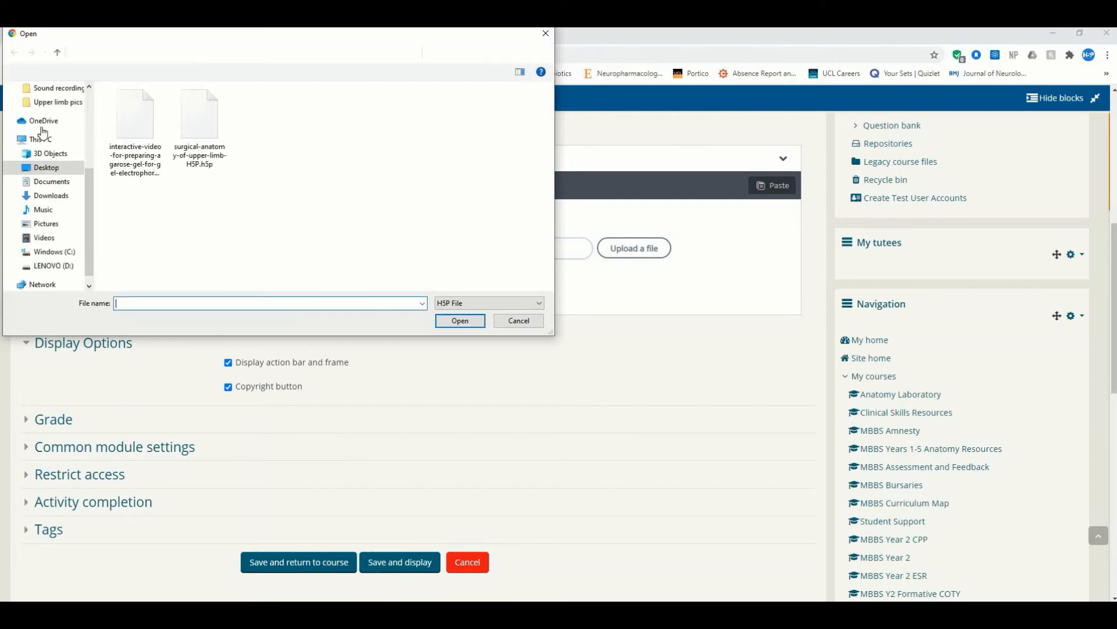
Step: Browse to the Connected Learning '3rd H5P' folder and select surgical-anatomy-of-upper-limb-H5P.h5p
left_click(199, 115)
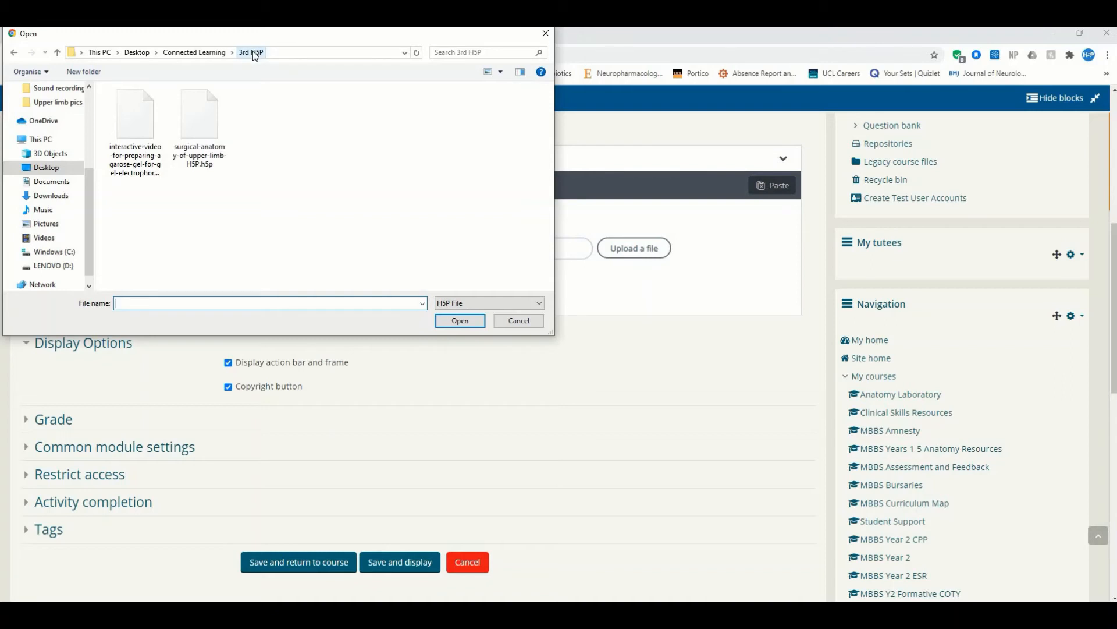
left_click(199, 114)
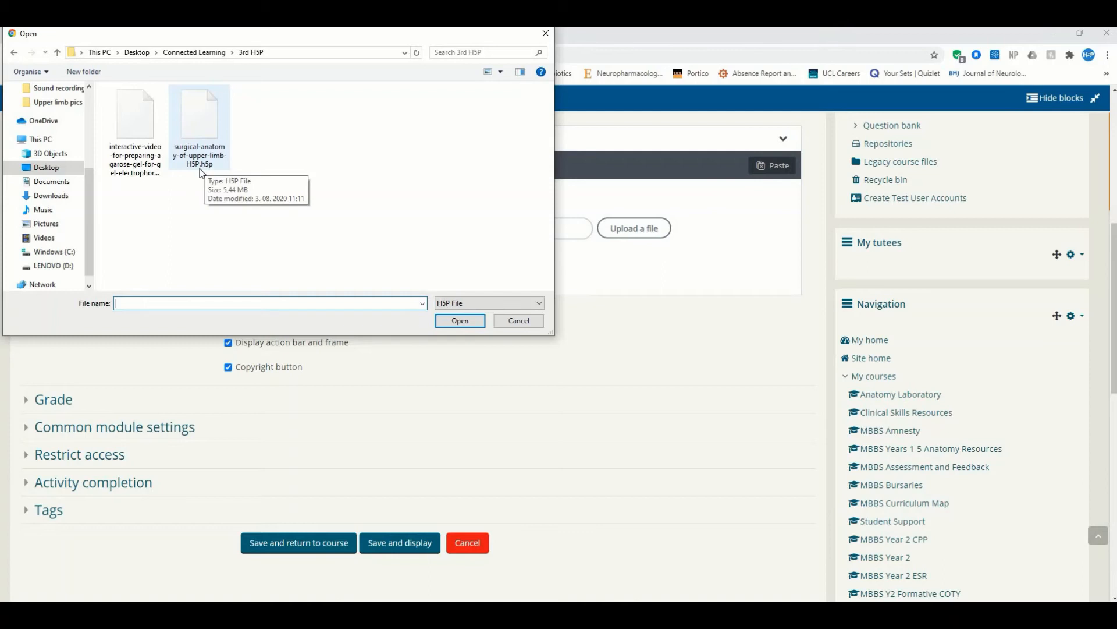
mouse_move(135, 118)
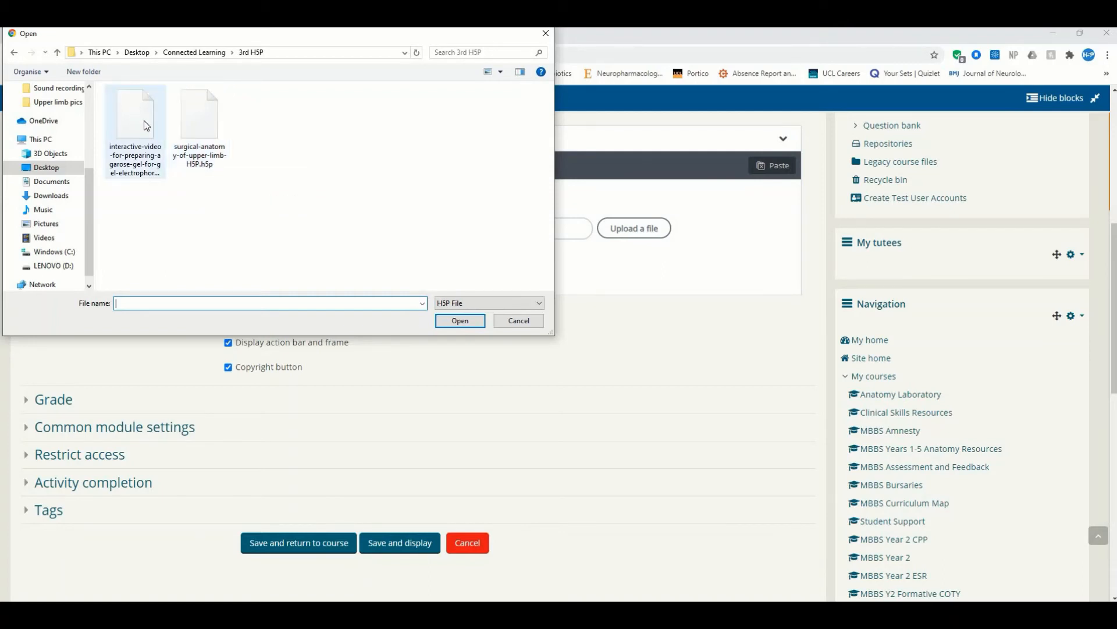
mouse_move(209, 129)
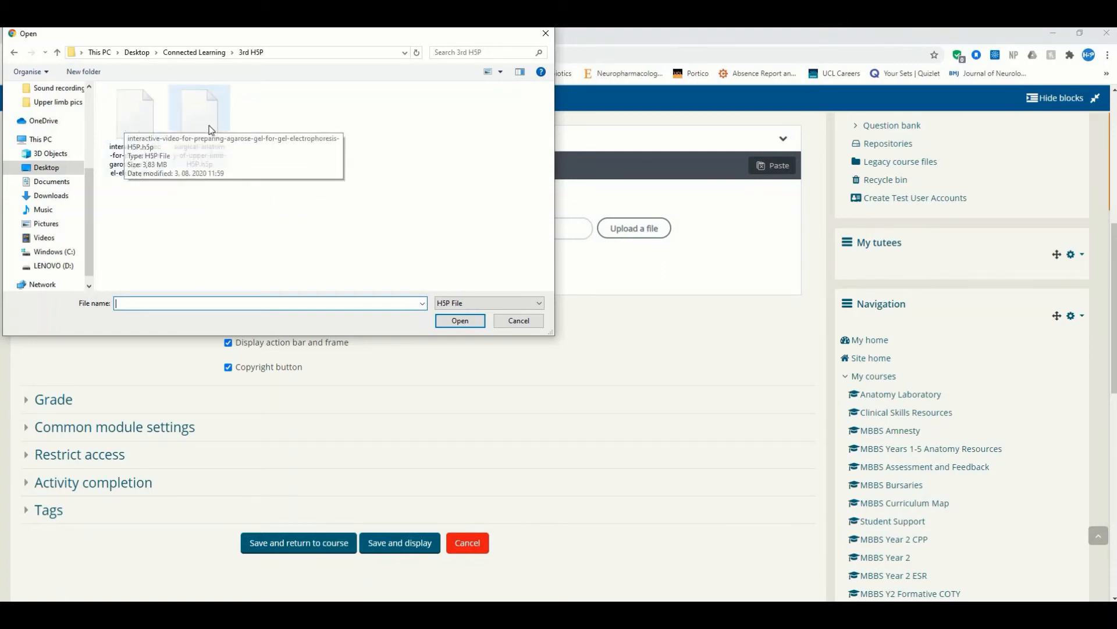
mouse_move(136, 114)
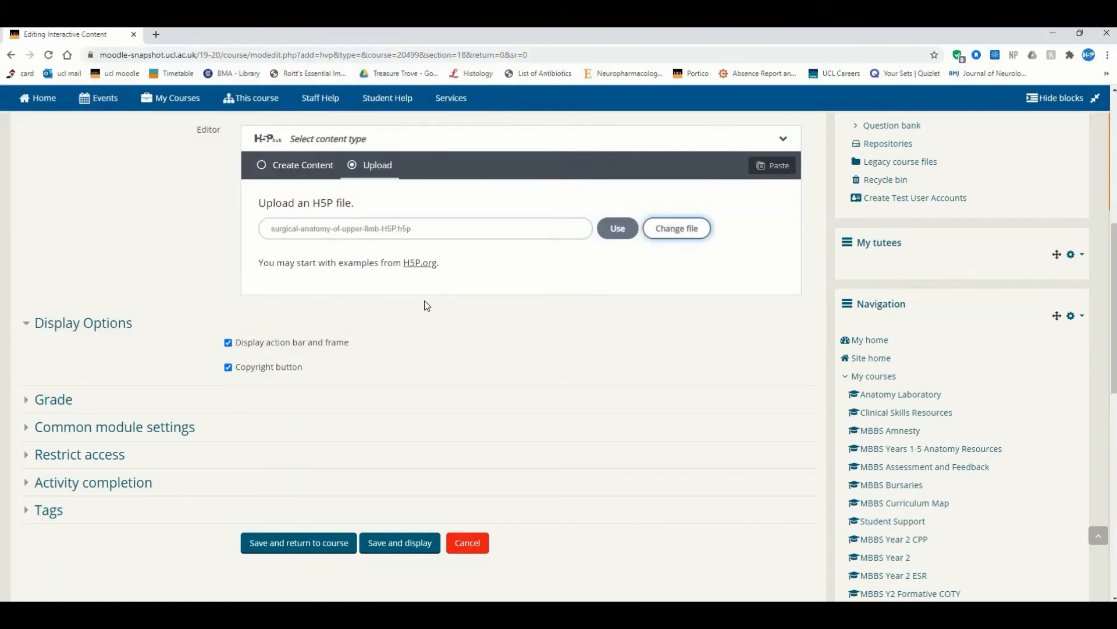
mouse_move(643, 198)
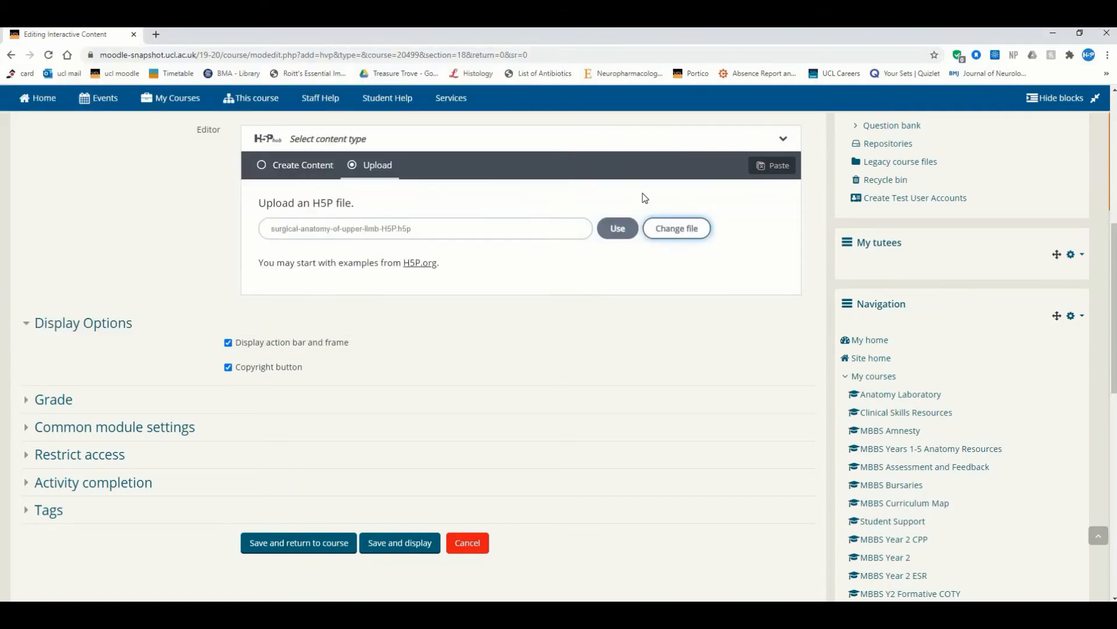
Step: Use the chosen Surgical Anatomy H5P file so the presentation loads into the content editor
left_click(616, 228)
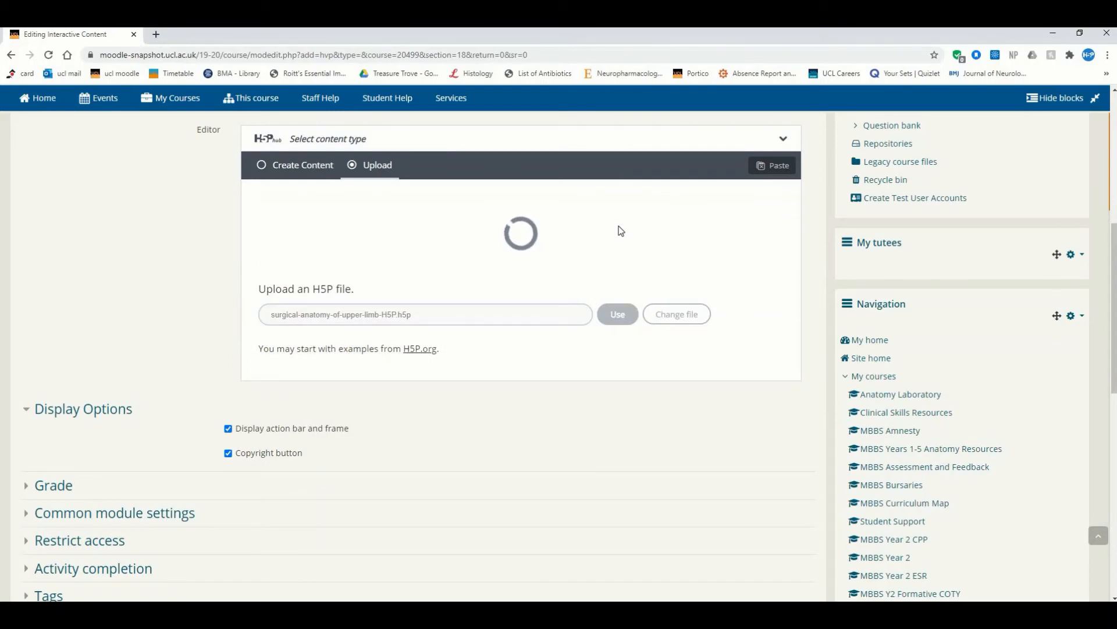
left_click(614, 313)
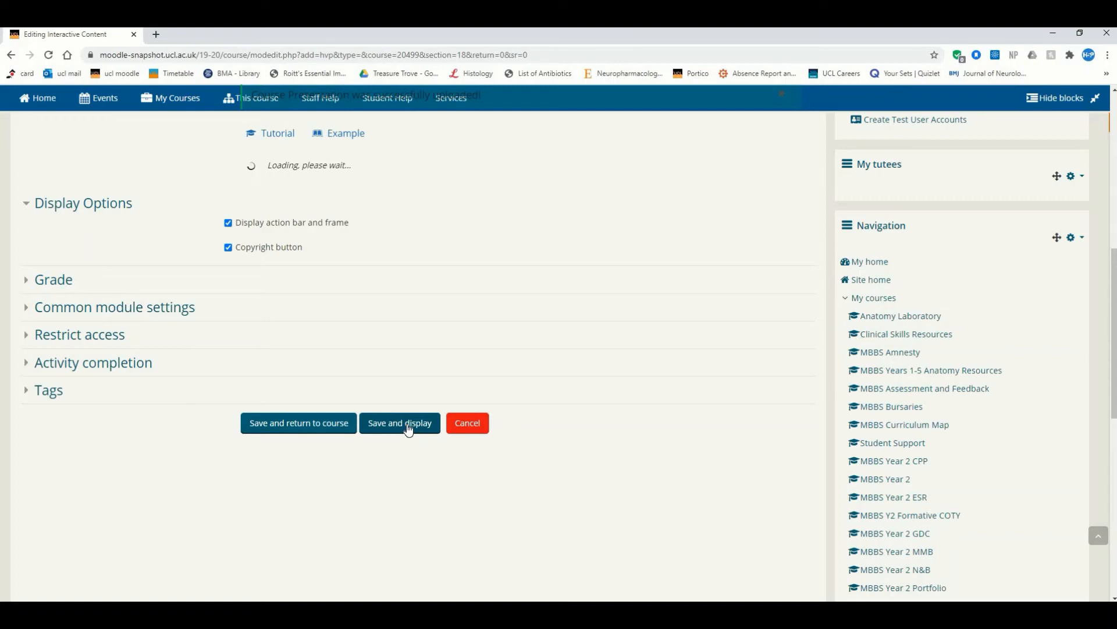
mouse_move(391, 426)
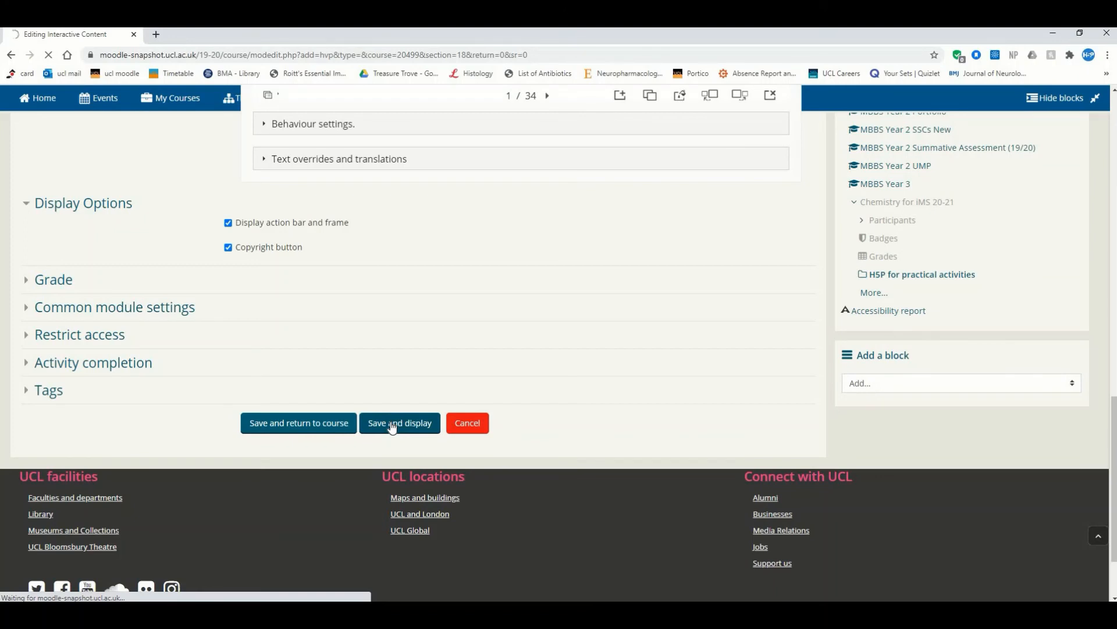
Step: Save and display the activity, viewing the 35-slide Surgical Anatomy of Upper Limb presentation with its description
left_click(399, 422)
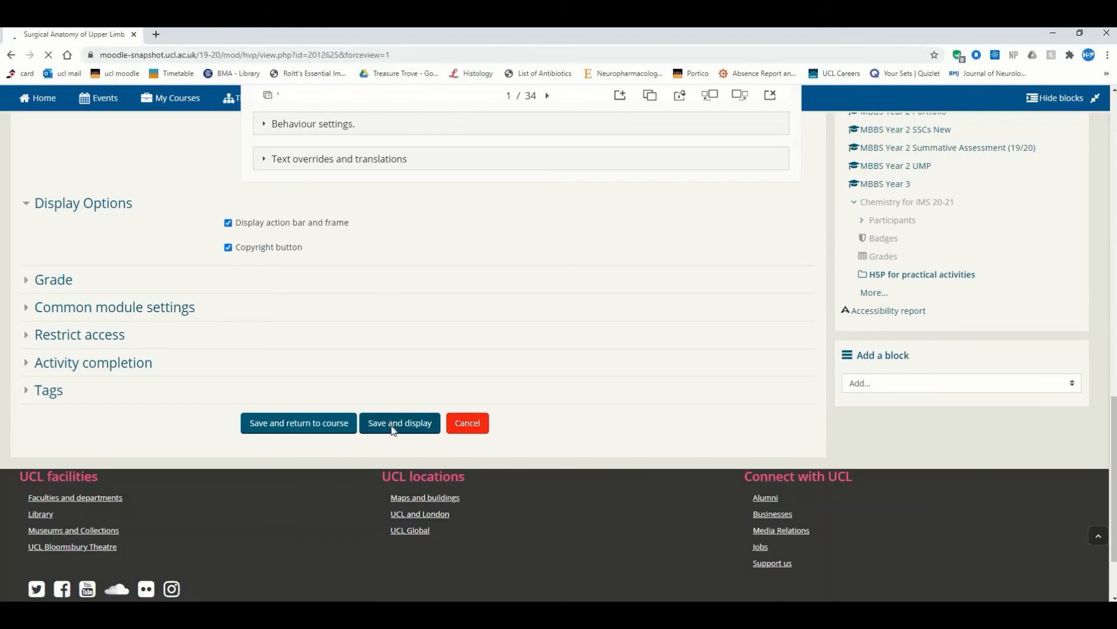
left_click(399, 422)
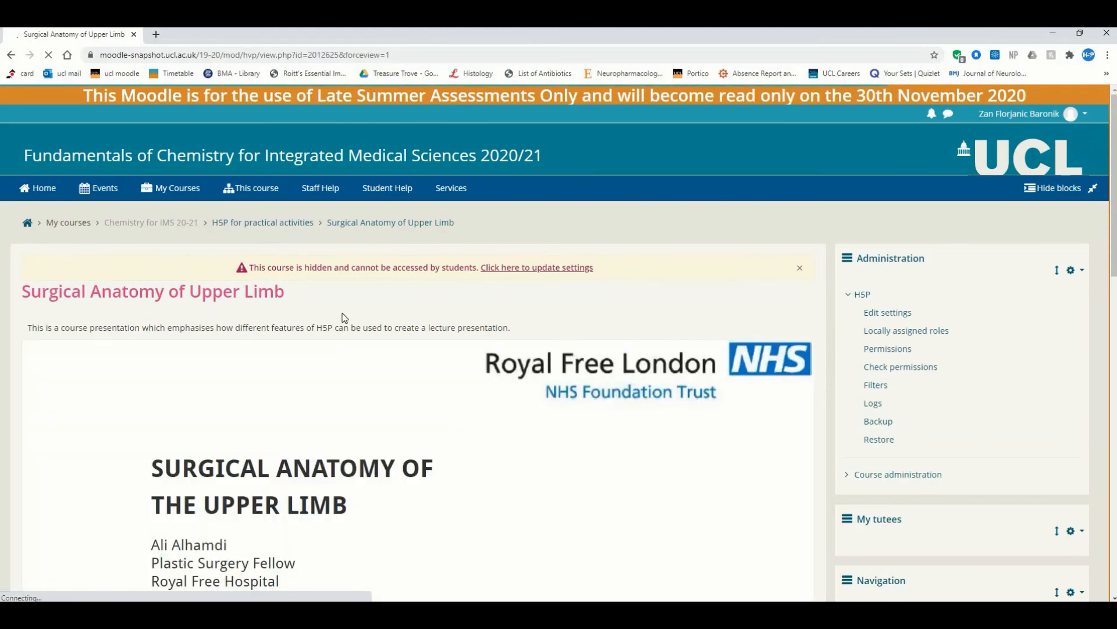
scroll("down", 3)
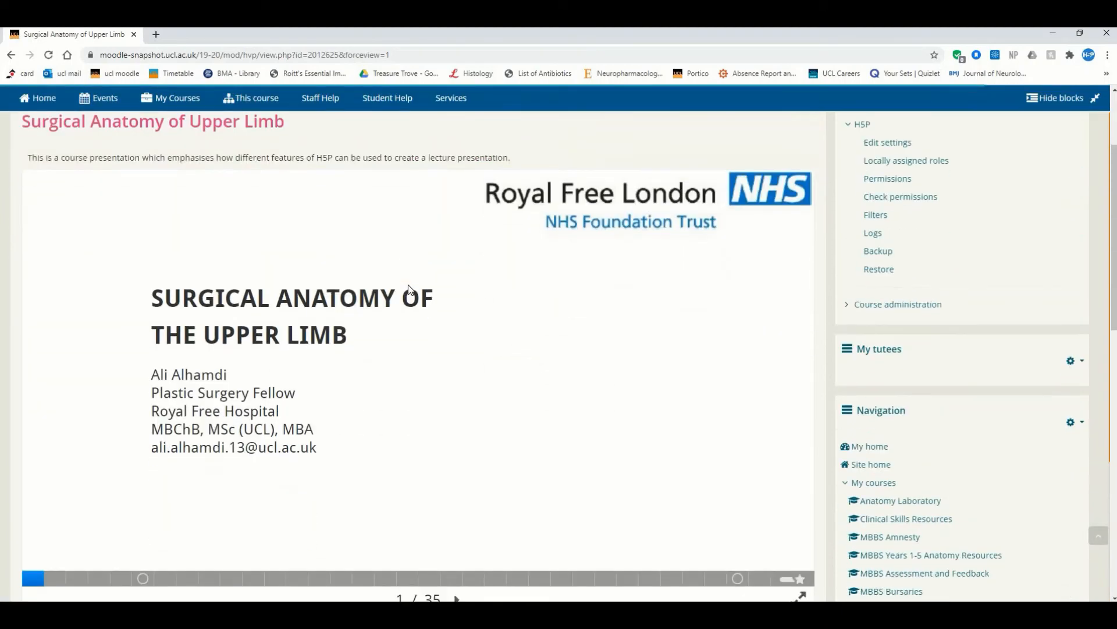
scroll("down", 3)
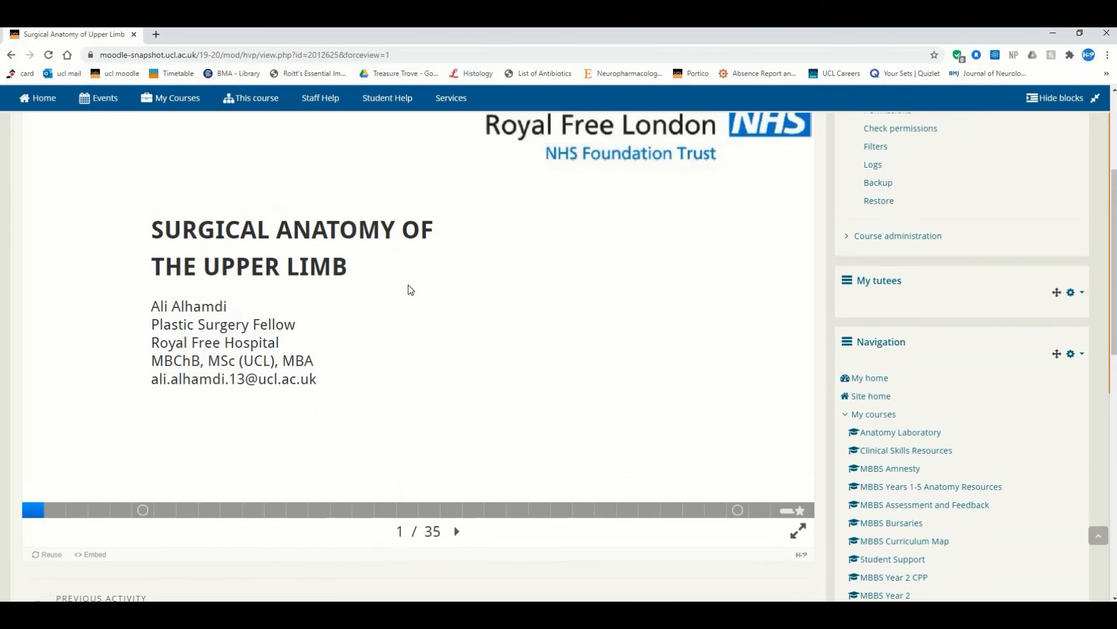
scroll("down", 3)
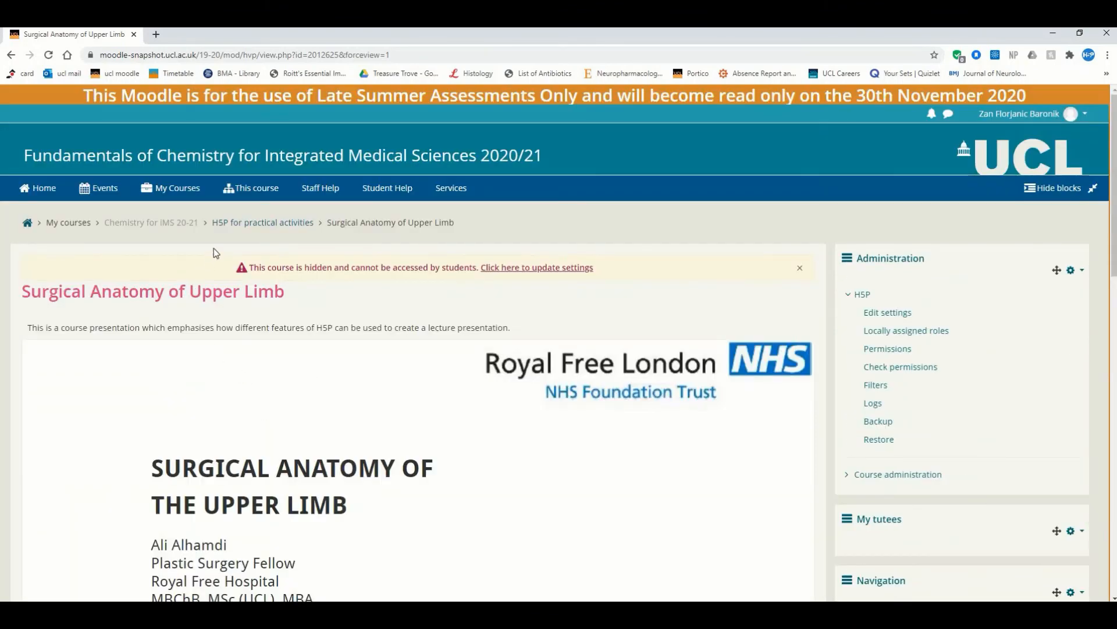
Step: Return to the course home page via the 'Chemistry for IMS 20-21' breadcrumb
left_click(150, 221)
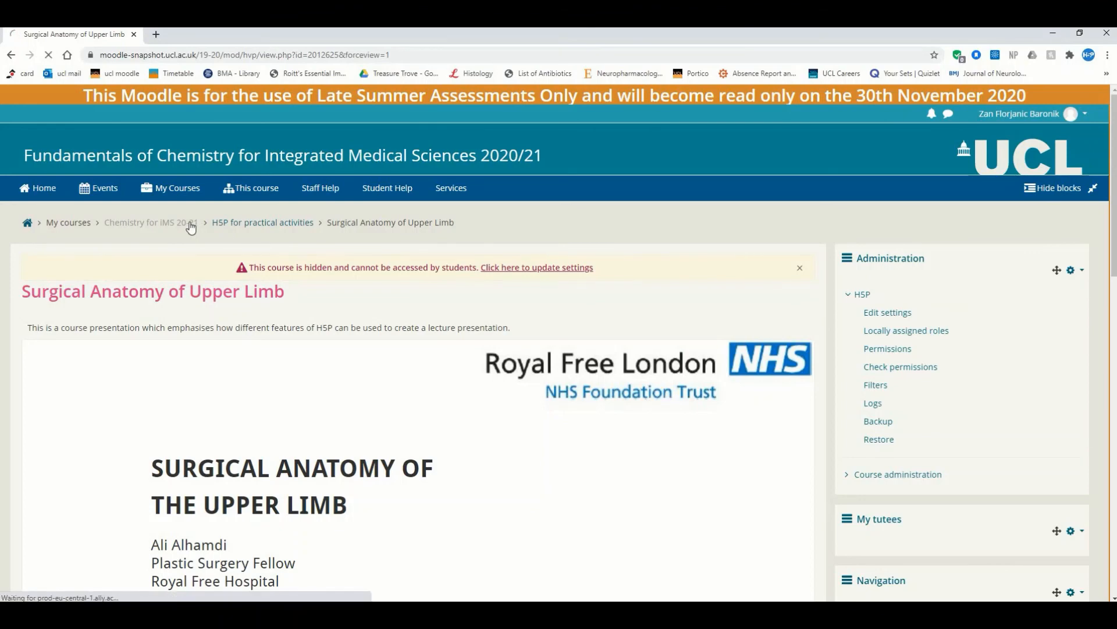
left_click(149, 222)
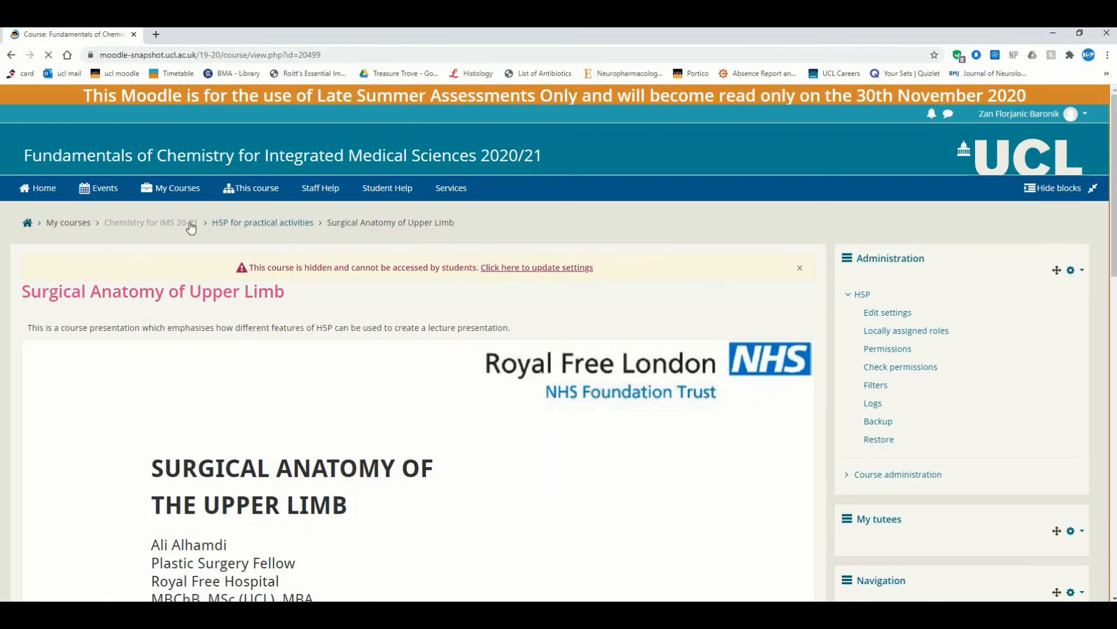
left_click(146, 223)
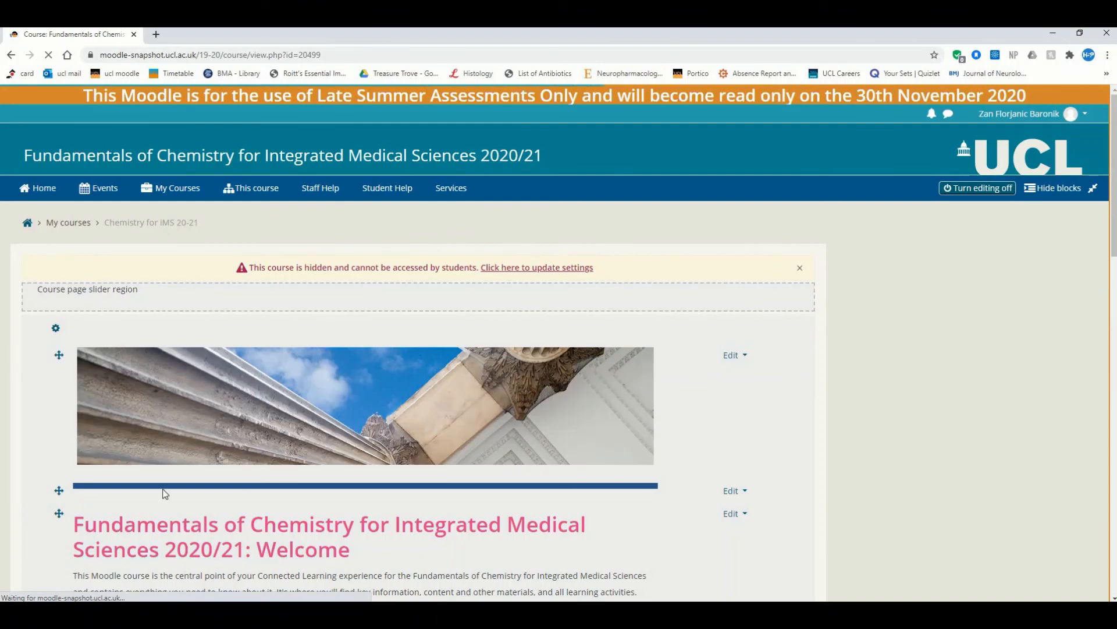